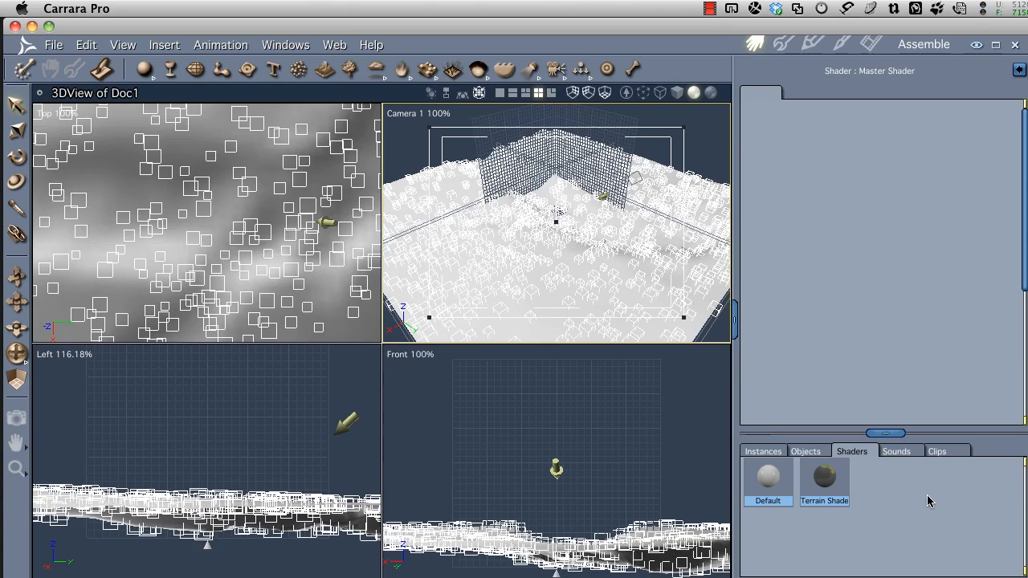
{"action": "mouse_move", "coordinate": [515, 274]}
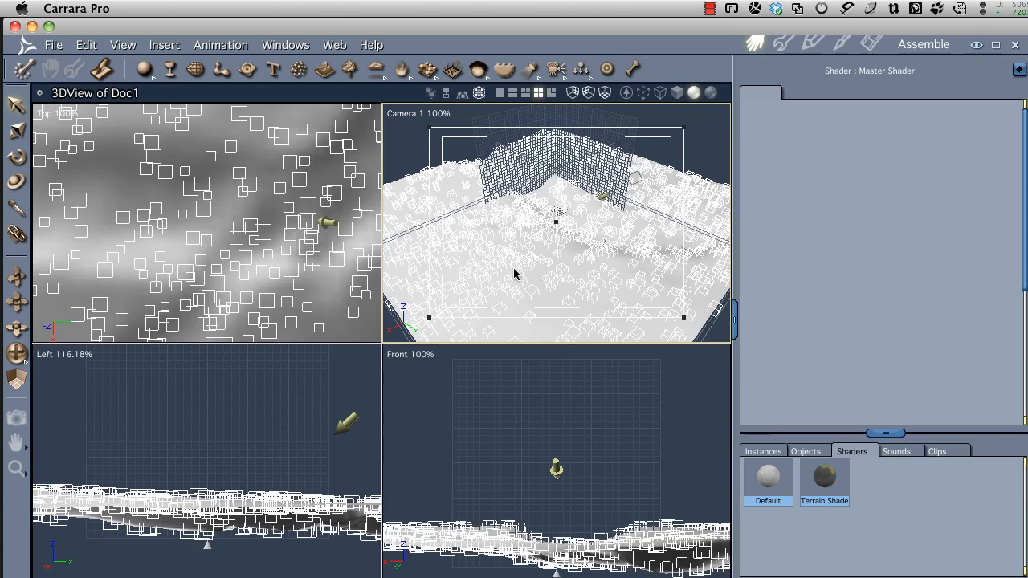
{"action": "mouse_move", "coordinate": [762, 451]}
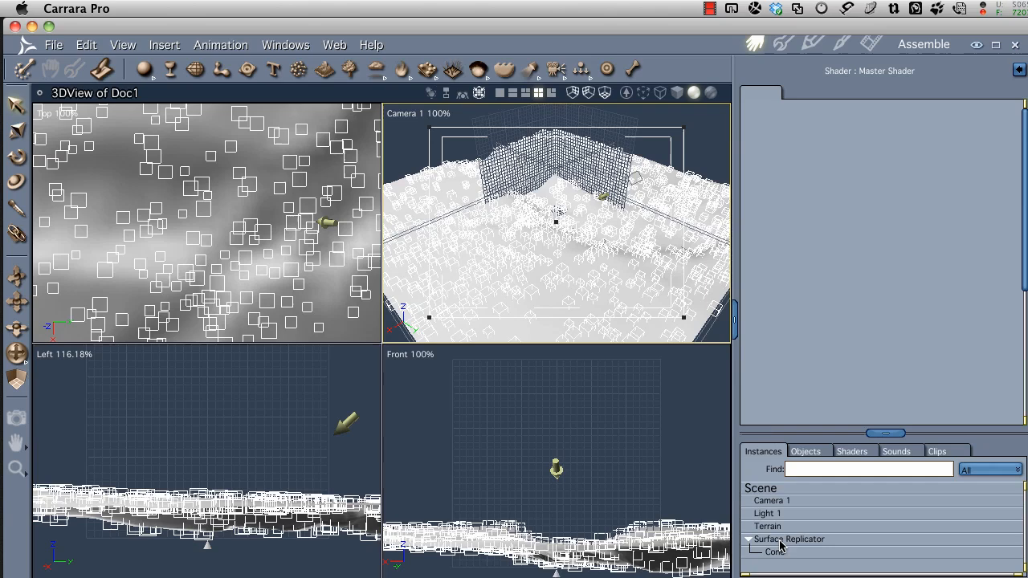
- Select the Surface Replicator in the scene list to show its properties
{"action": "left_click", "coordinate": [789, 539]}
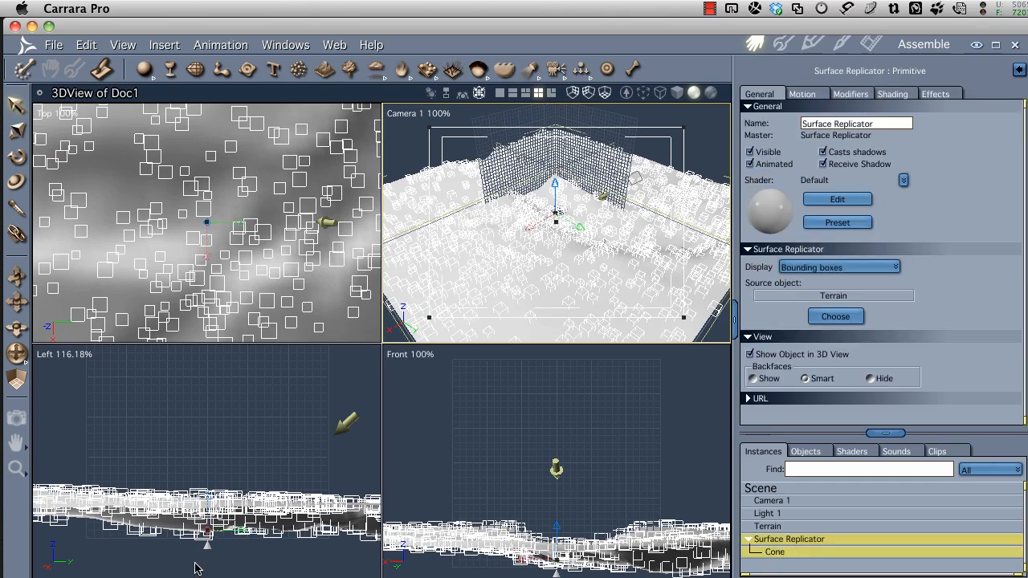
{"action": "mouse_move", "coordinate": [618, 186]}
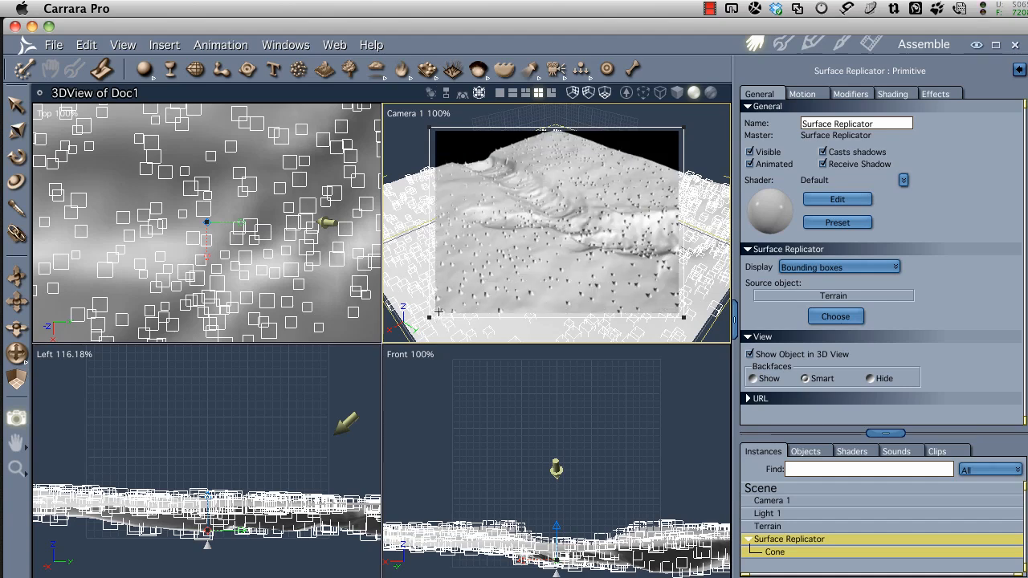
{"action": "mouse_move", "coordinate": [507, 168]}
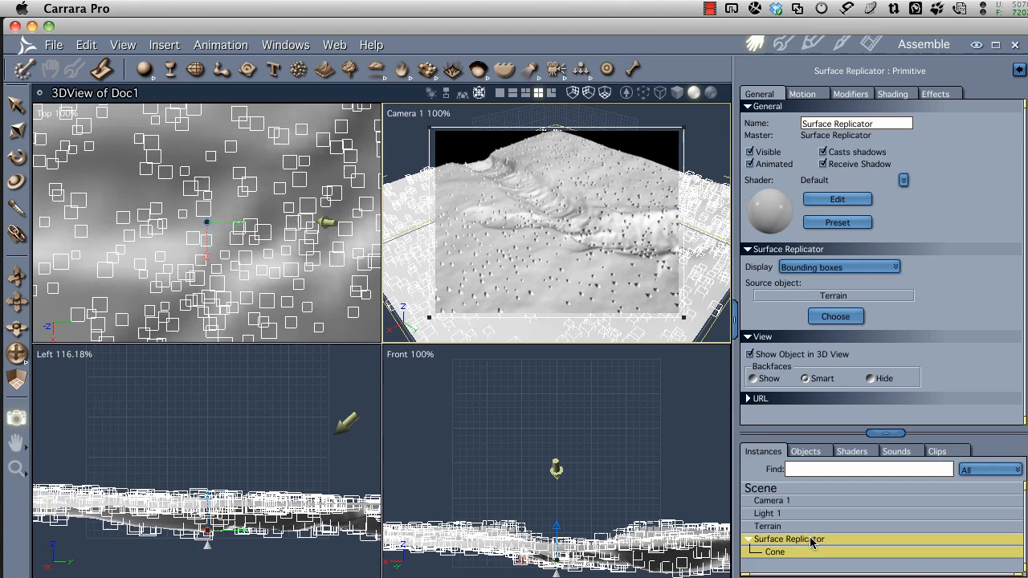
- Enter the Surface Replicator's editor and enable Use shader for placement
{"action": "double_click", "coordinate": [788, 538]}
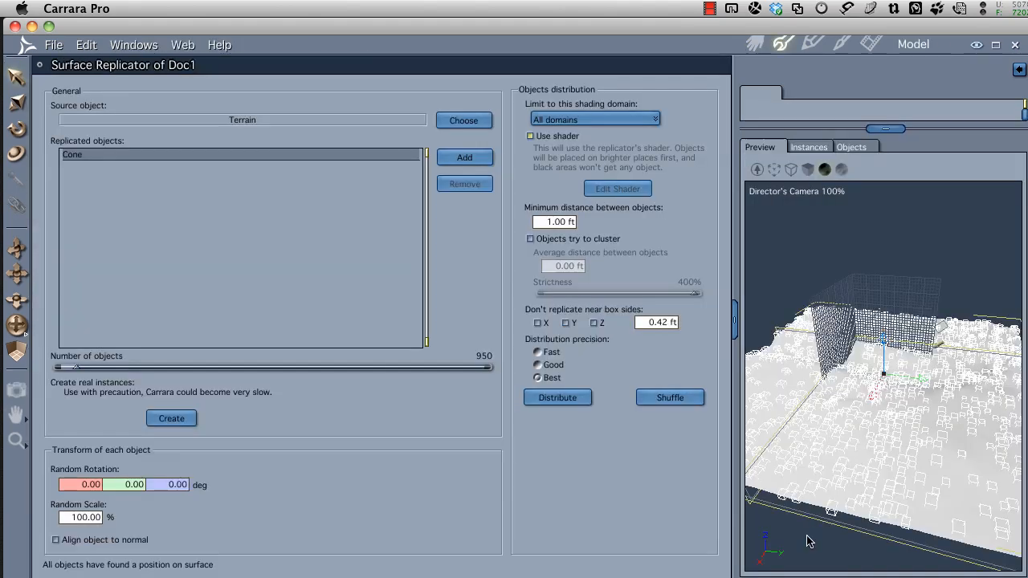
{"action": "mouse_move", "coordinate": [252, 98]}
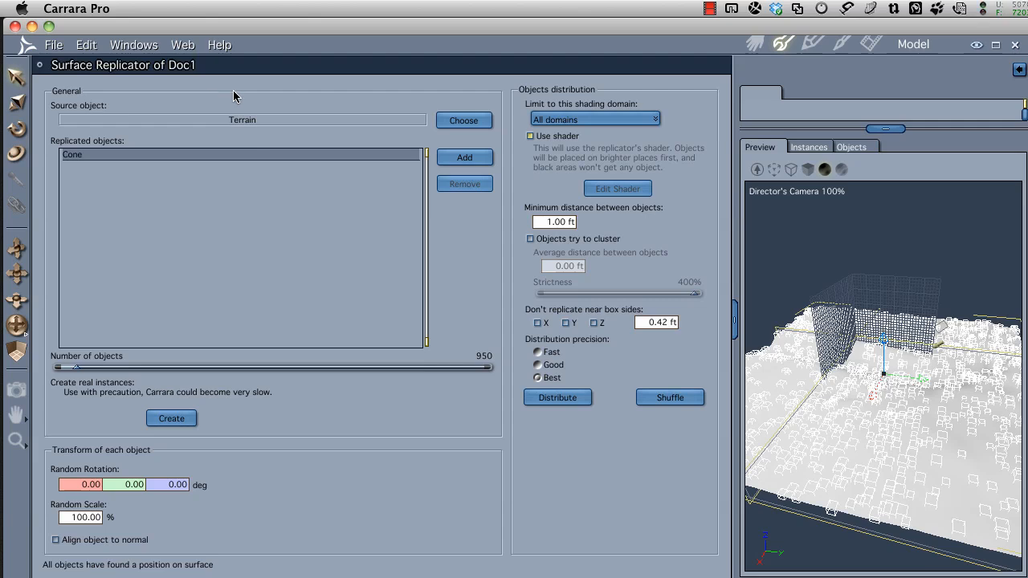
{"action": "mouse_move", "coordinate": [291, 126]}
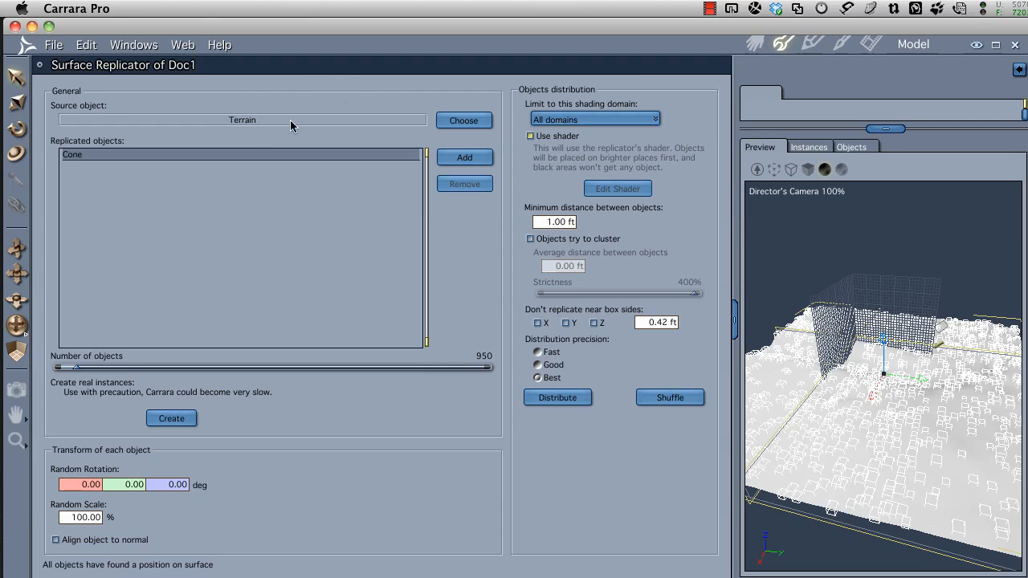
{"action": "mouse_move", "coordinate": [538, 151]}
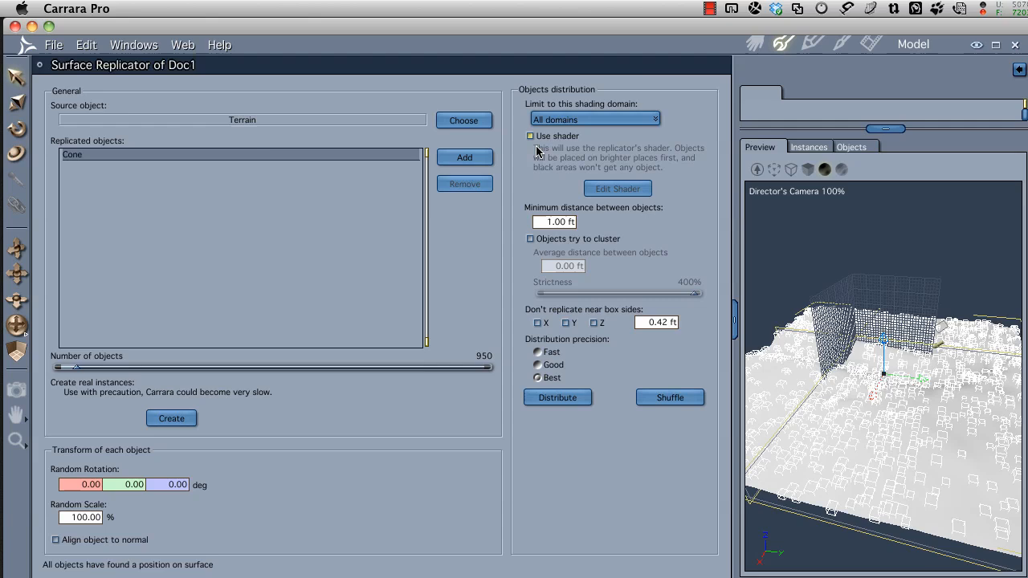
{"action": "mouse_move", "coordinate": [614, 166]}
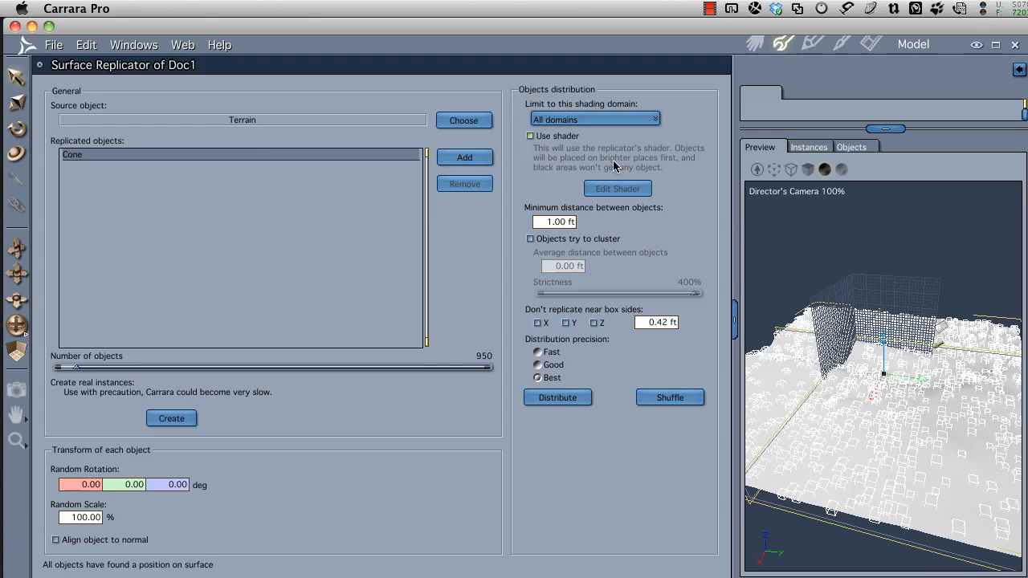
{"action": "mouse_move", "coordinate": [570, 137]}
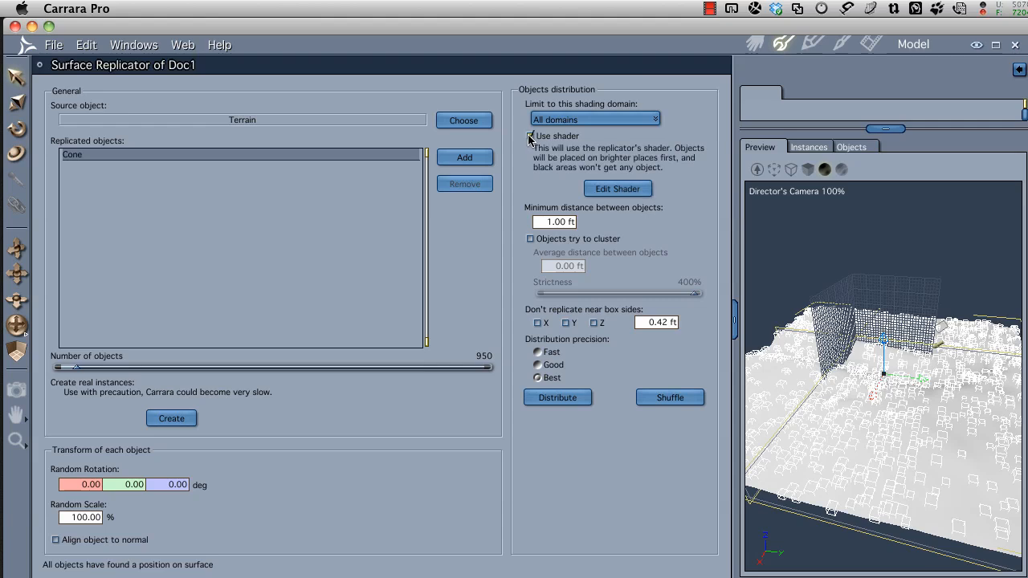
{"action": "left_click", "coordinate": [531, 136]}
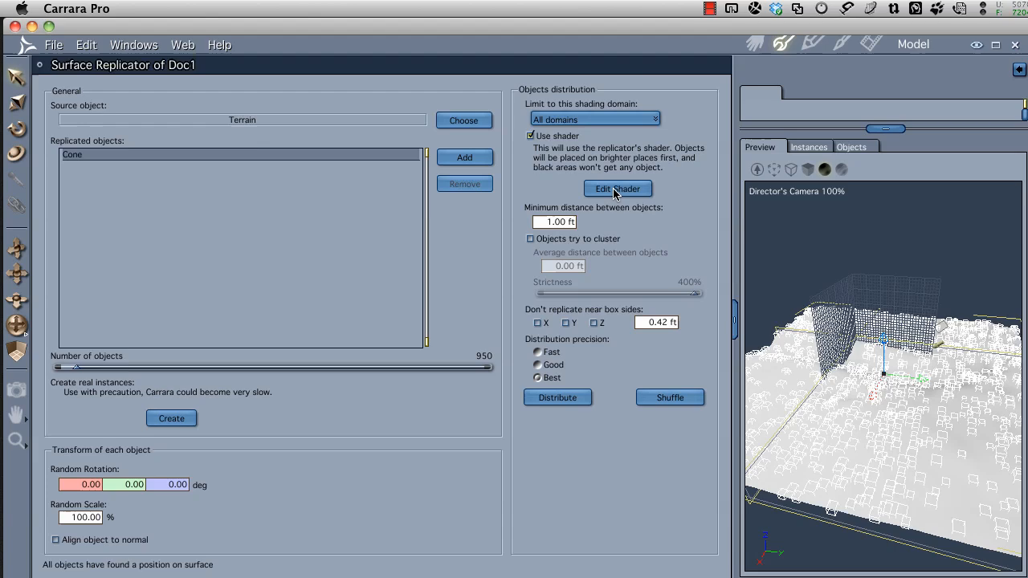
- Edit the replicator's shader and set its Top Shader to Terrain
{"action": "left_click", "coordinate": [618, 189]}
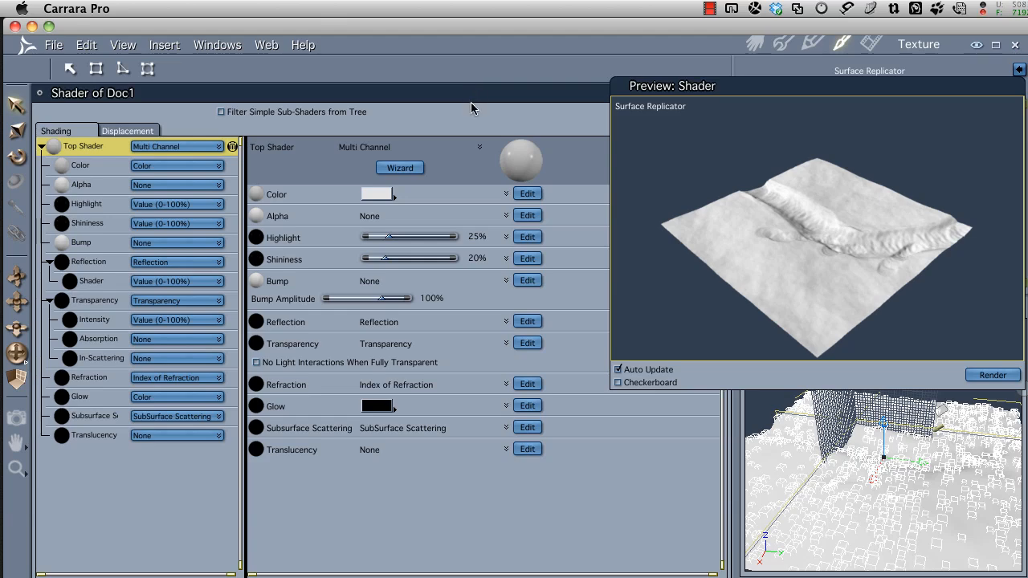
{"action": "mouse_move", "coordinate": [433, 177]}
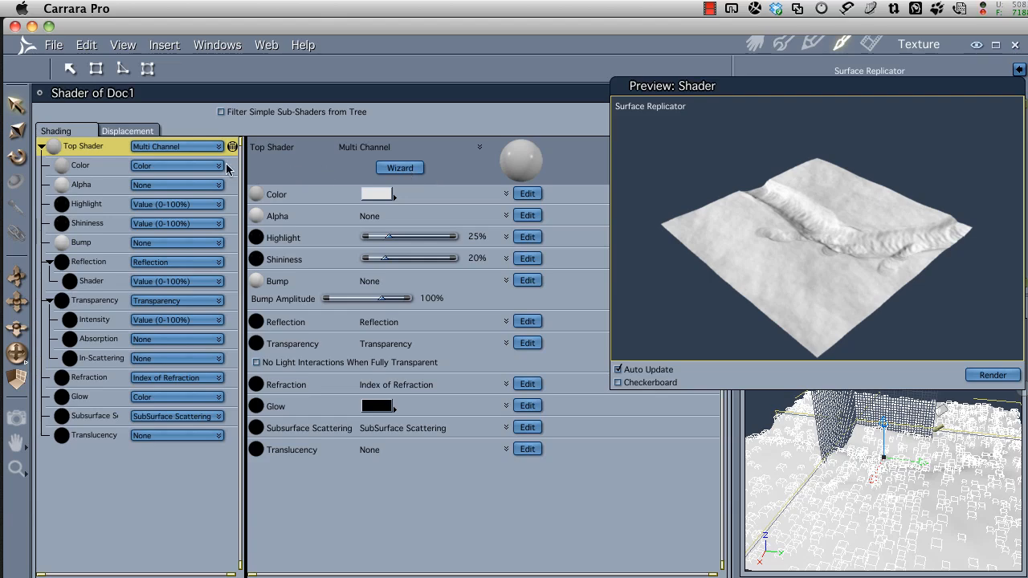
{"action": "mouse_move", "coordinate": [90, 151]}
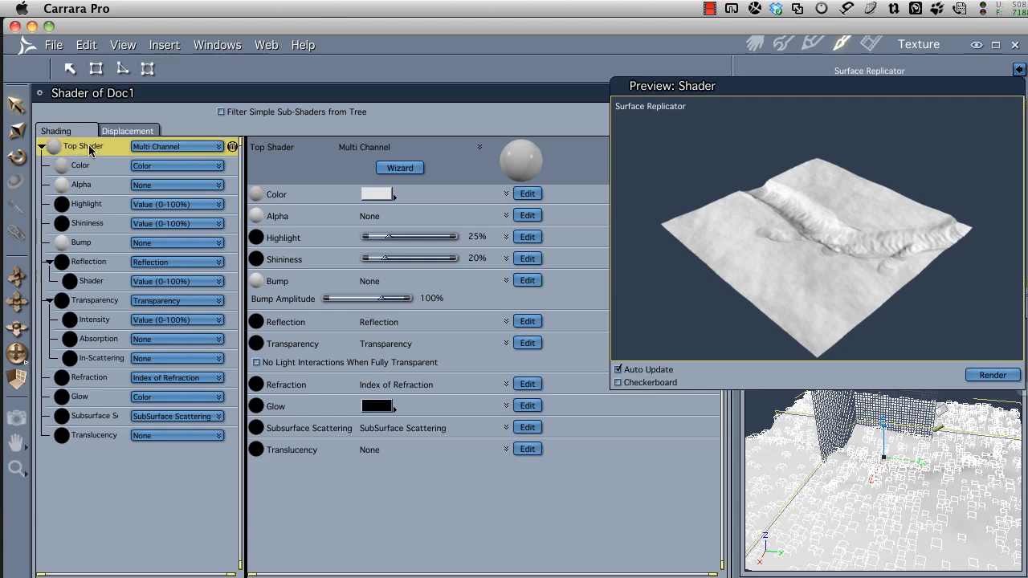
{"action": "mouse_move", "coordinate": [112, 151]}
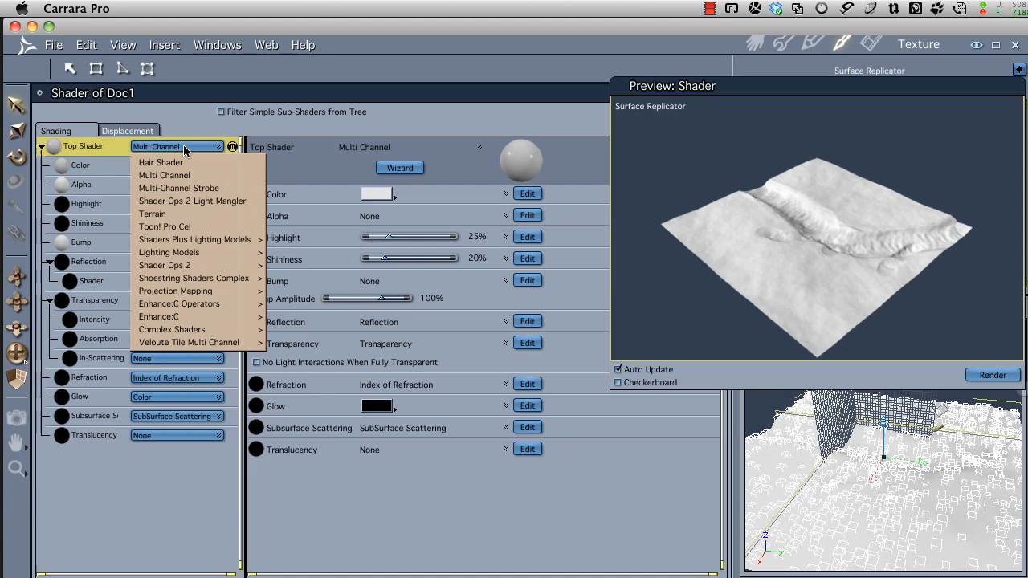
{"action": "mouse_move", "coordinate": [164, 175]}
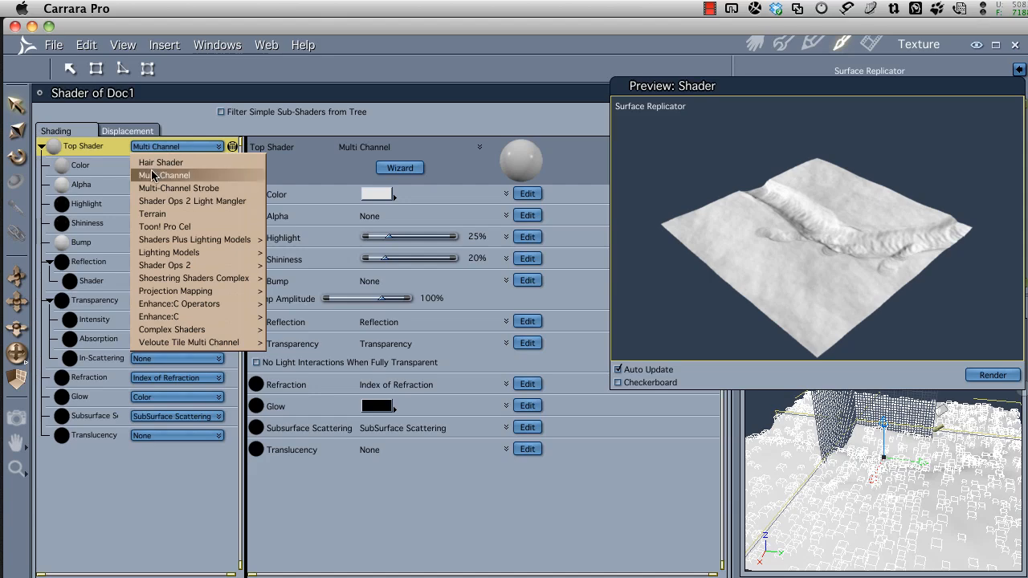
{"action": "mouse_move", "coordinate": [160, 162]}
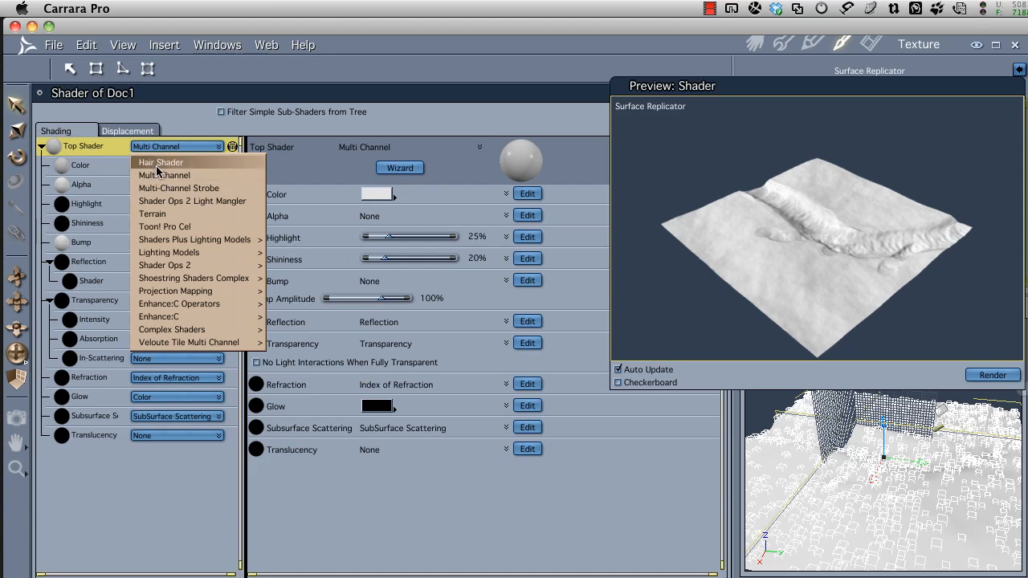
{"action": "mouse_move", "coordinate": [170, 213]}
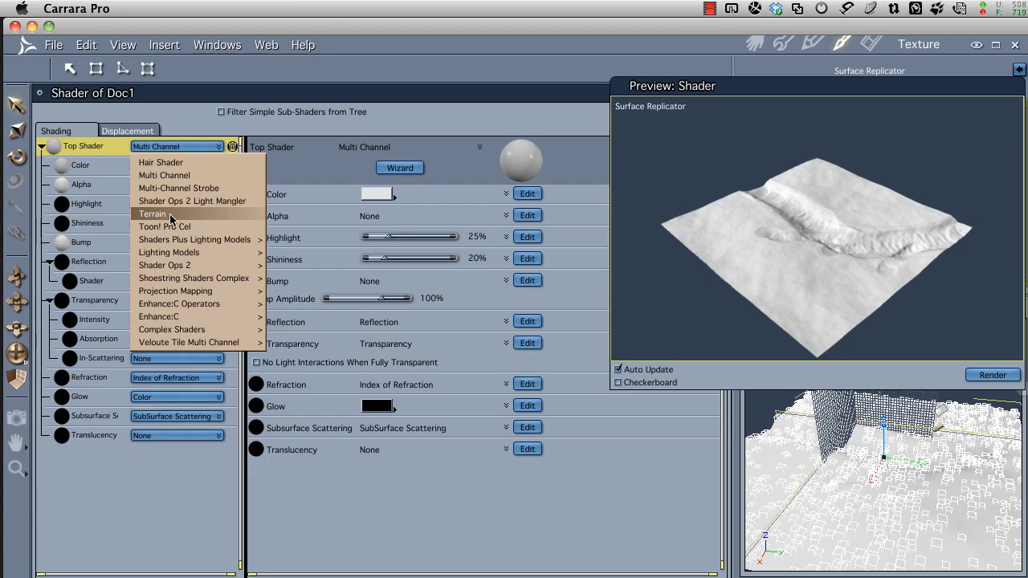
{"action": "left_click", "coordinate": [151, 213]}
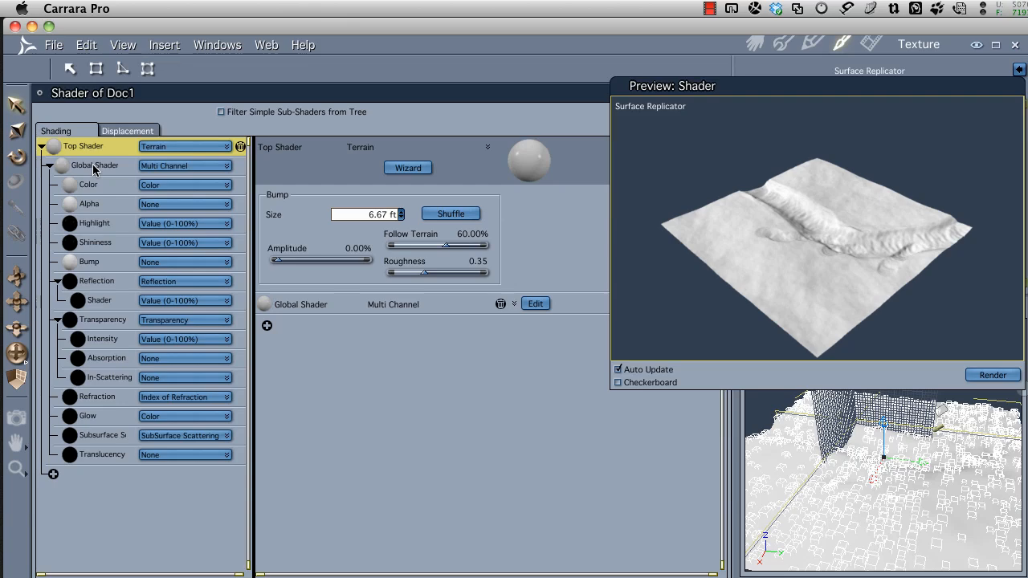
{"action": "mouse_move", "coordinate": [109, 178]}
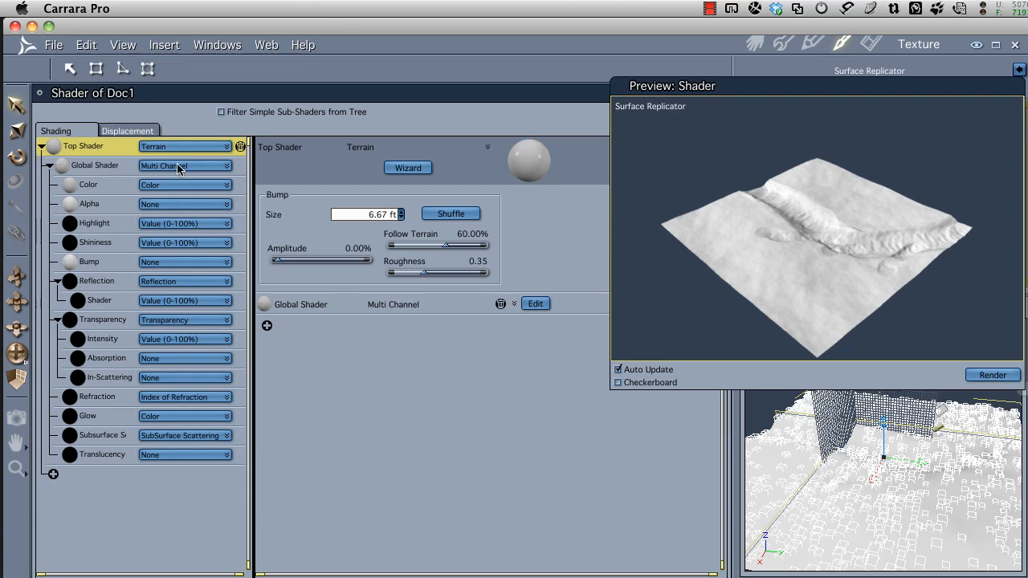
- Set the Terrain shader's Global Shader to a plain red Color and start adding a layer
{"action": "left_click", "coordinate": [185, 166]}
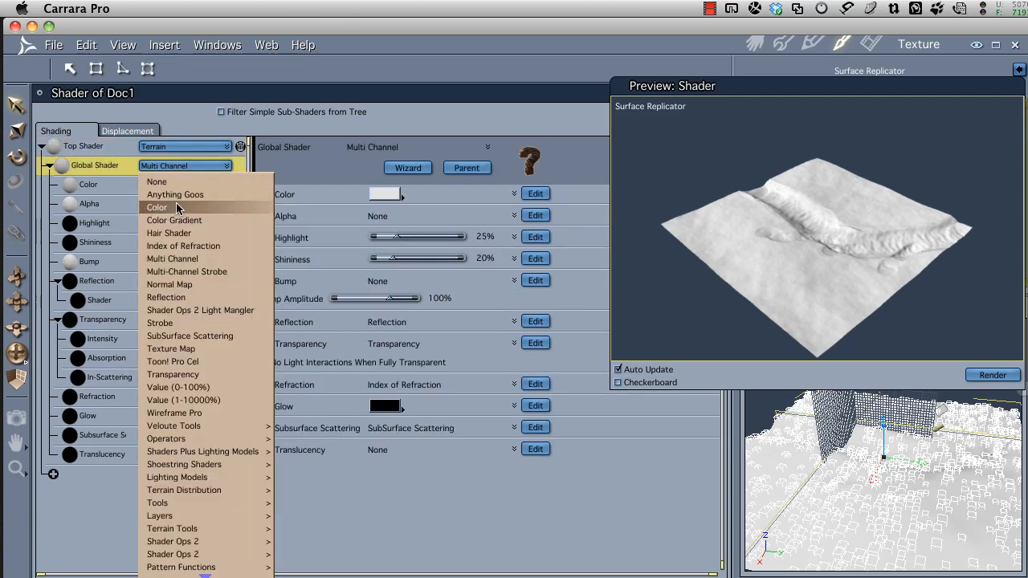
{"action": "left_click", "coordinate": [158, 207]}
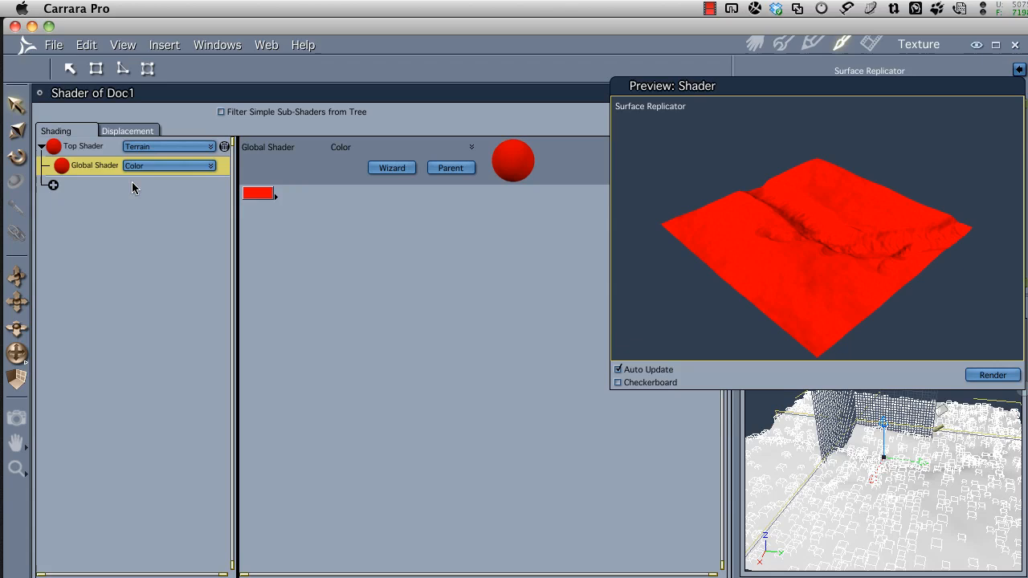
{"action": "mouse_move", "coordinate": [52, 190]}
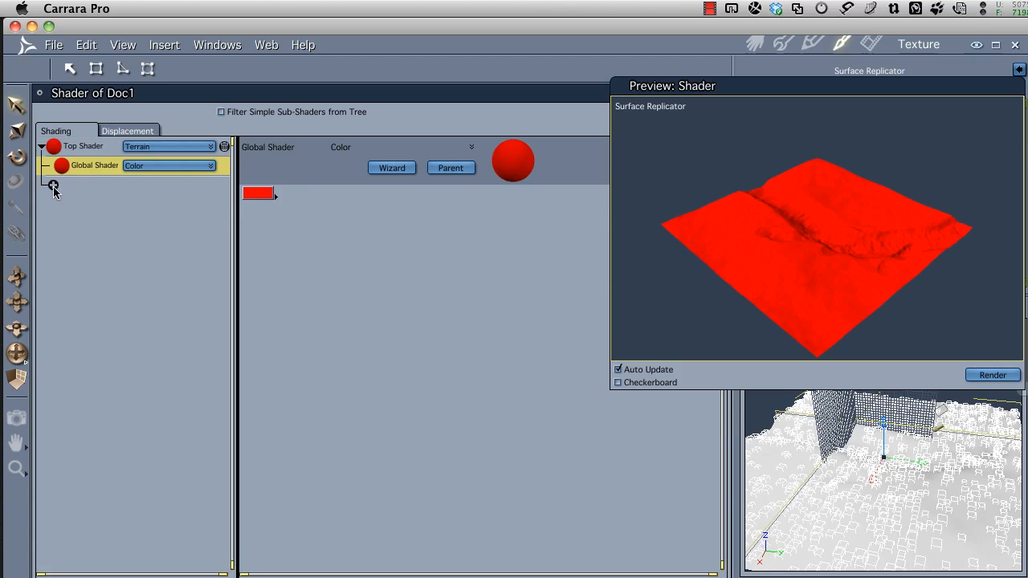
{"action": "left_click", "coordinate": [82, 145]}
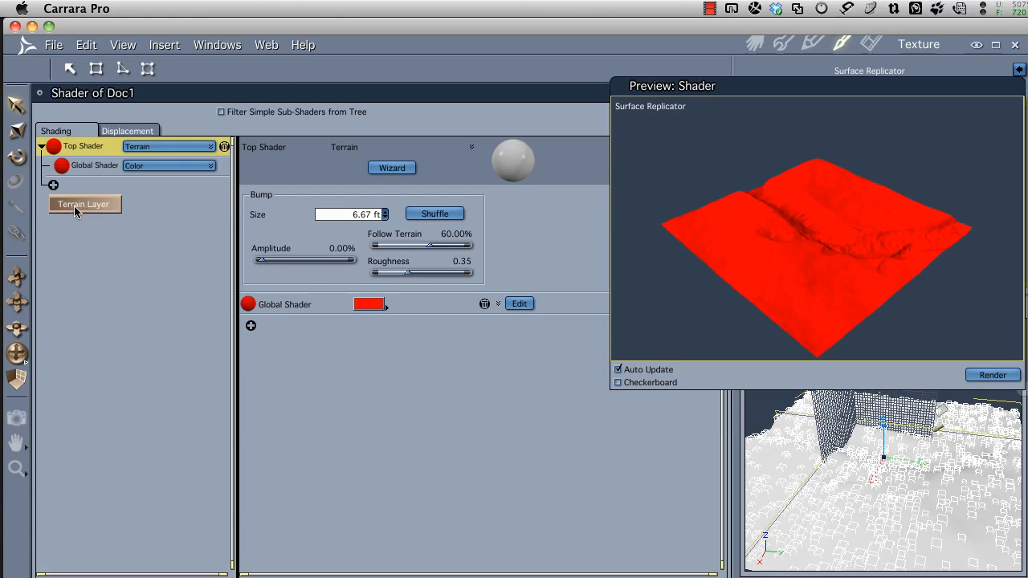
- Add a Terrain Layer whose shader is a white Color
{"action": "left_click", "coordinate": [84, 203]}
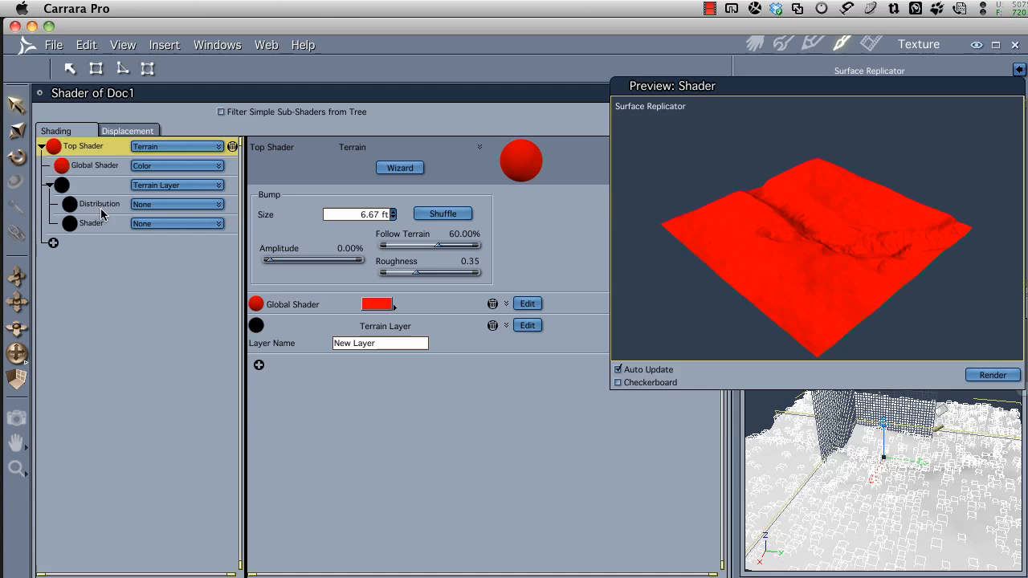
{"action": "mouse_move", "coordinate": [92, 227]}
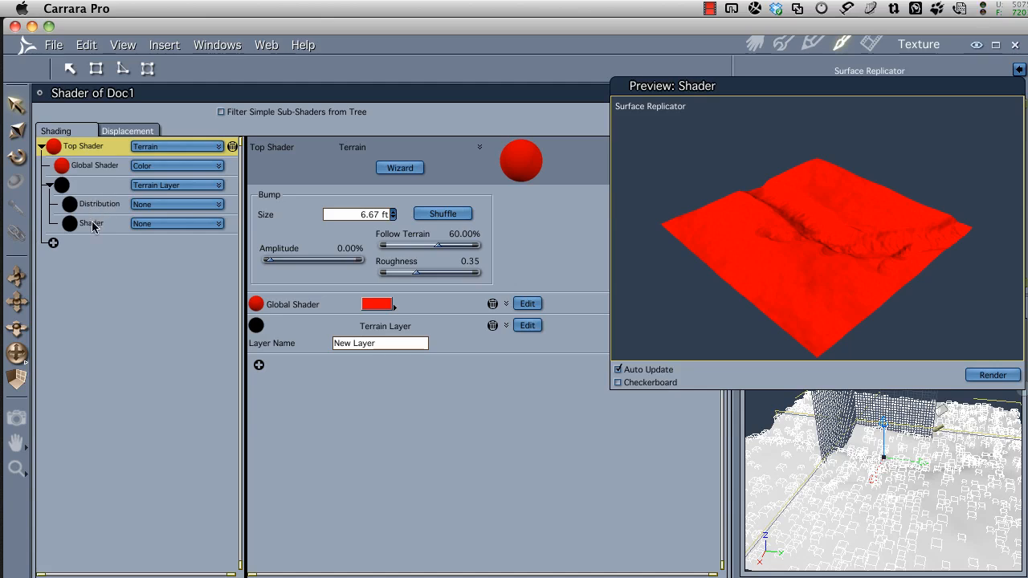
{"action": "left_click", "coordinate": [90, 223]}
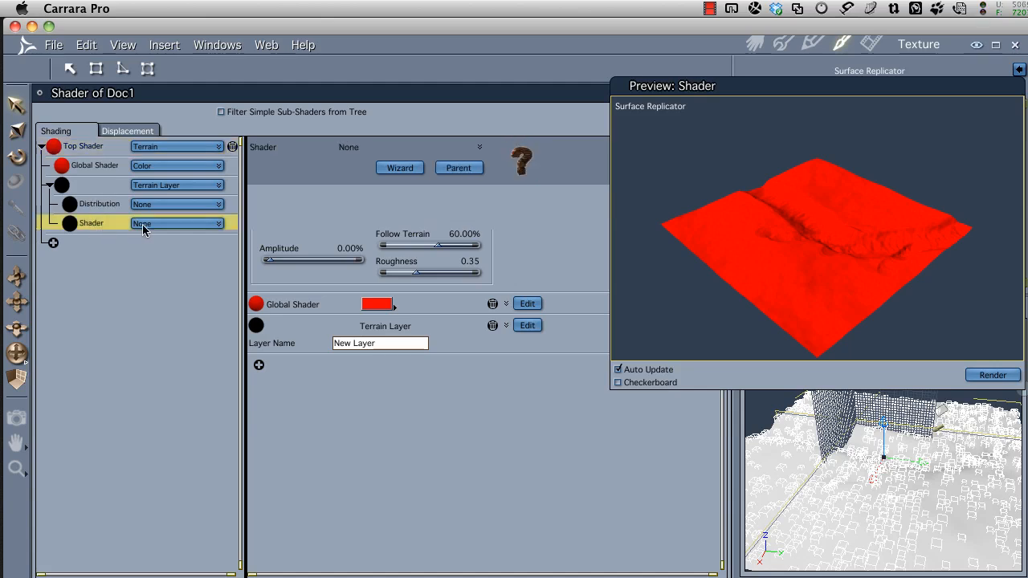
{"action": "left_click", "coordinate": [175, 224]}
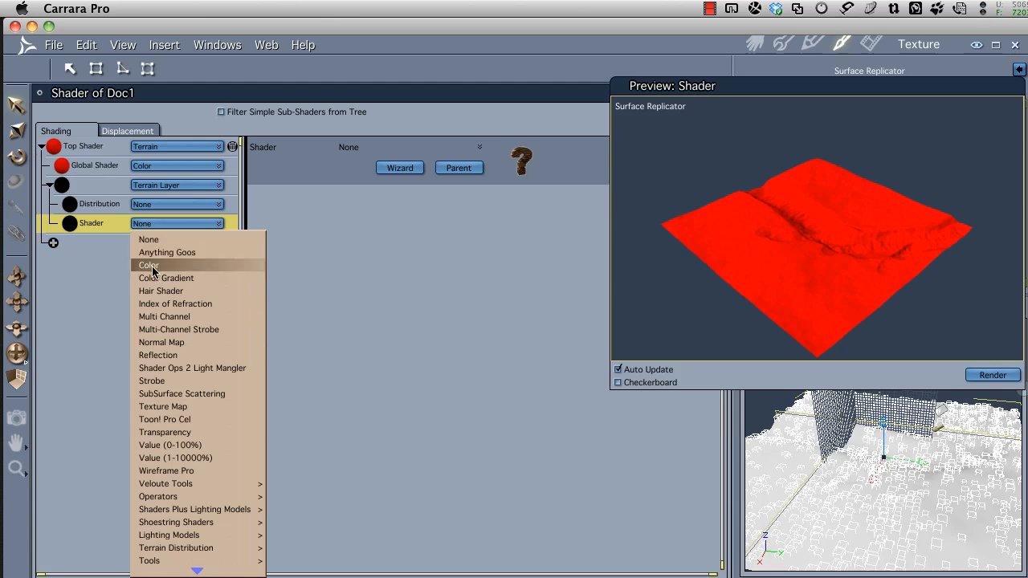
{"action": "left_click", "coordinate": [148, 265]}
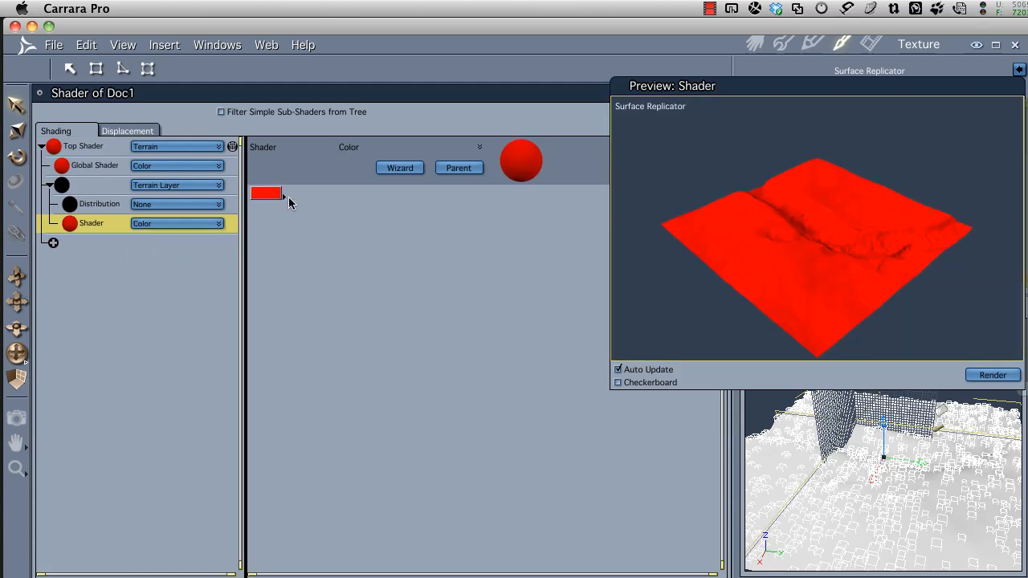
{"action": "left_click", "coordinate": [266, 193]}
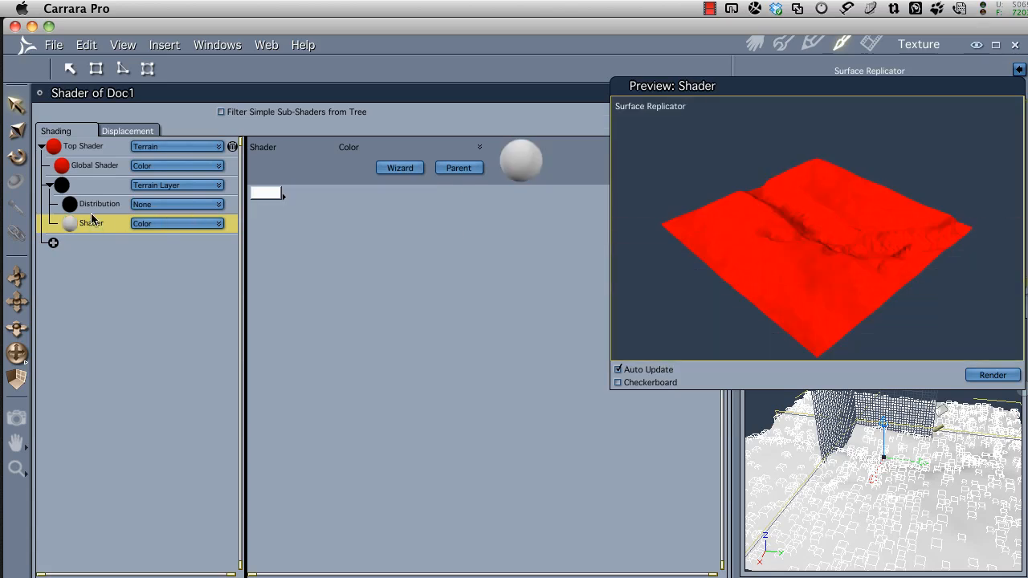
{"action": "left_click", "coordinate": [100, 204]}
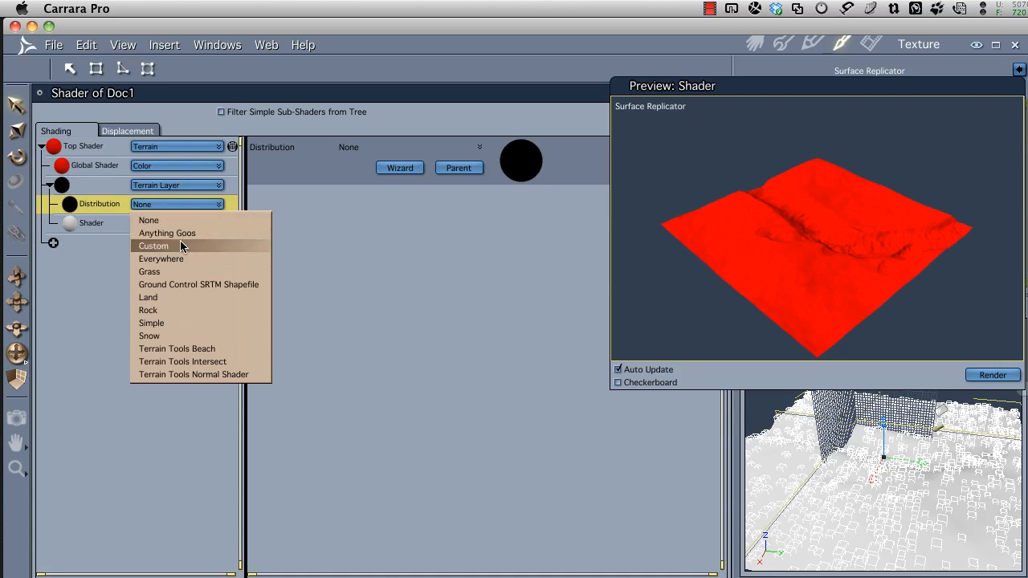
- Make the layer's distribution Custom with 100% altitude influence and a 5 ft maximum
{"action": "left_click", "coordinate": [154, 245]}
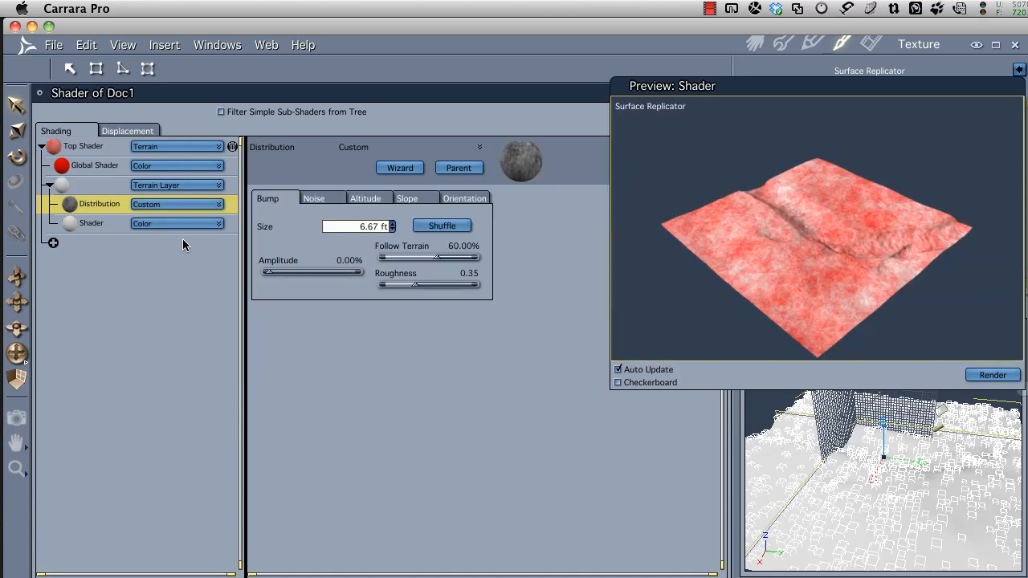
{"action": "mouse_move", "coordinate": [862, 210]}
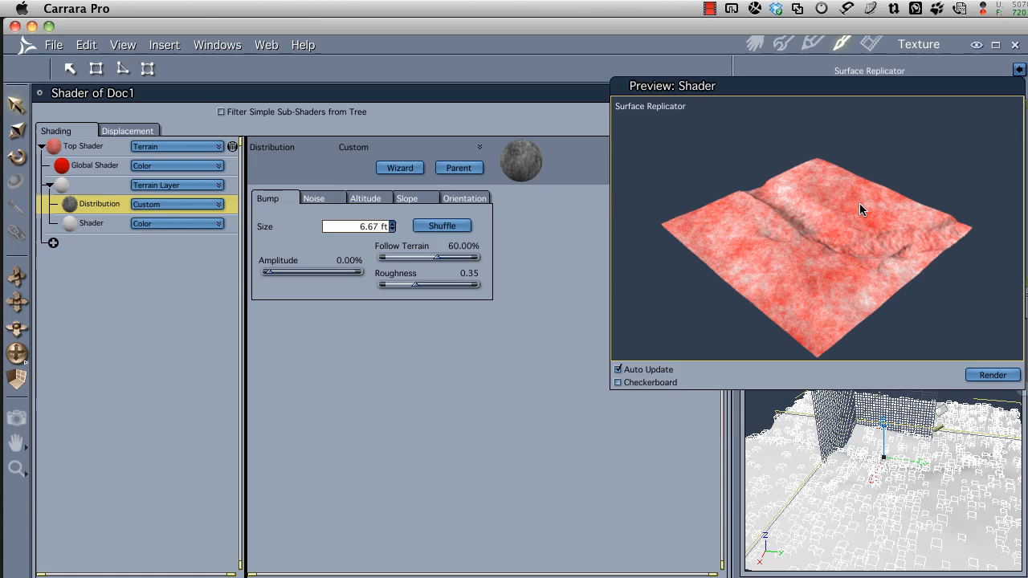
{"action": "mouse_move", "coordinate": [837, 240]}
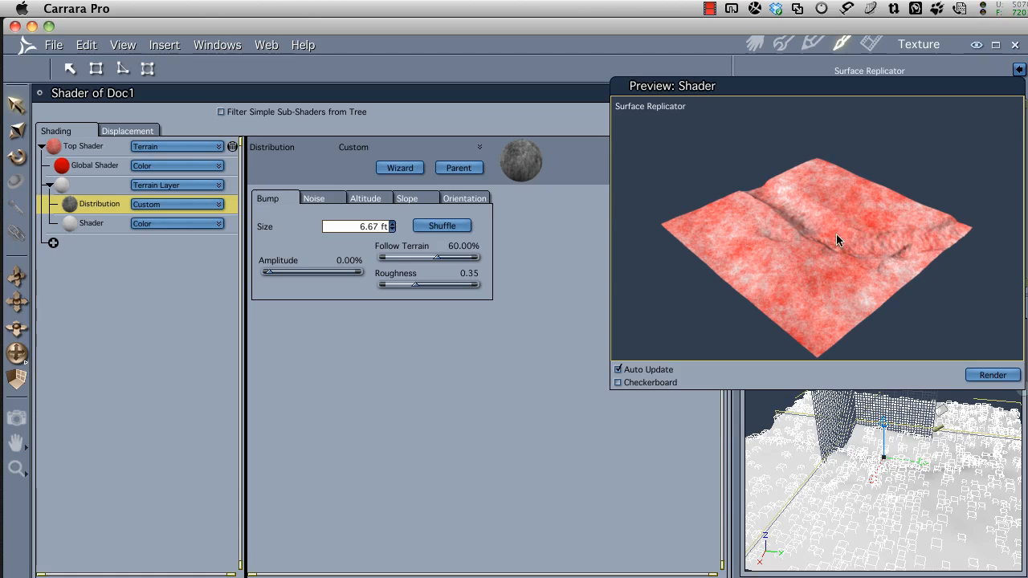
{"action": "mouse_move", "coordinate": [602, 248]}
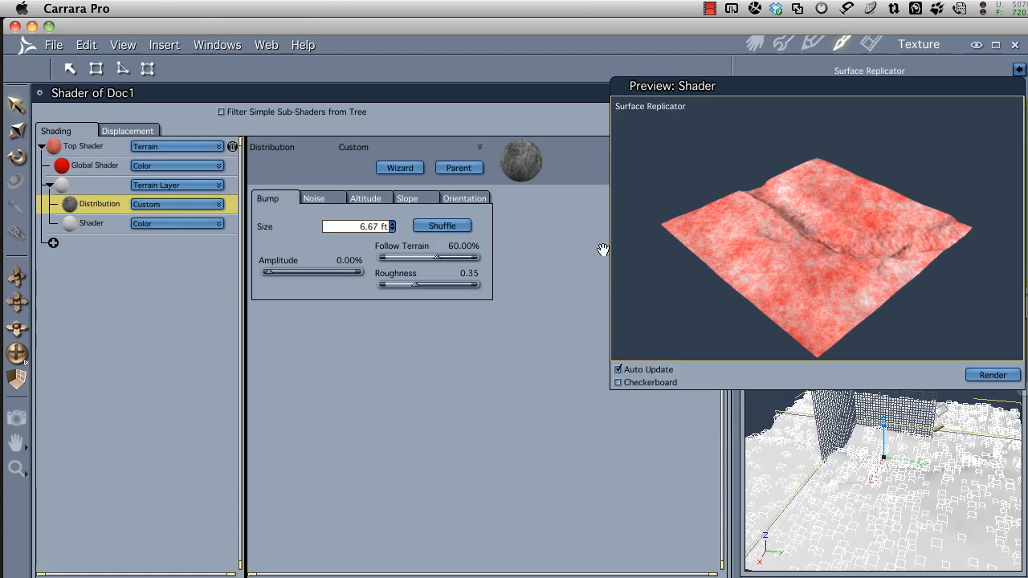
{"action": "mouse_move", "coordinate": [417, 214]}
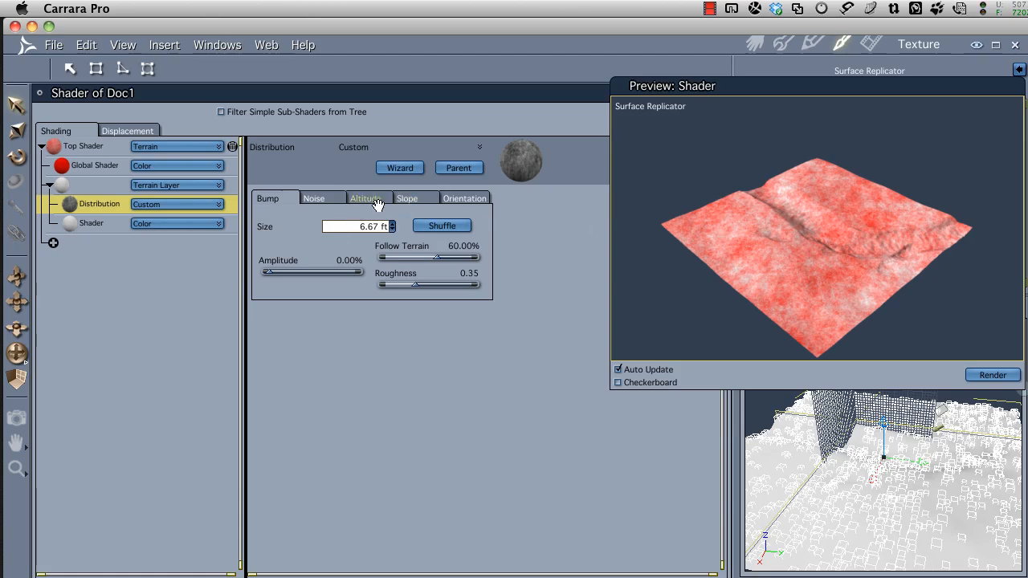
{"action": "left_click", "coordinate": [366, 198]}
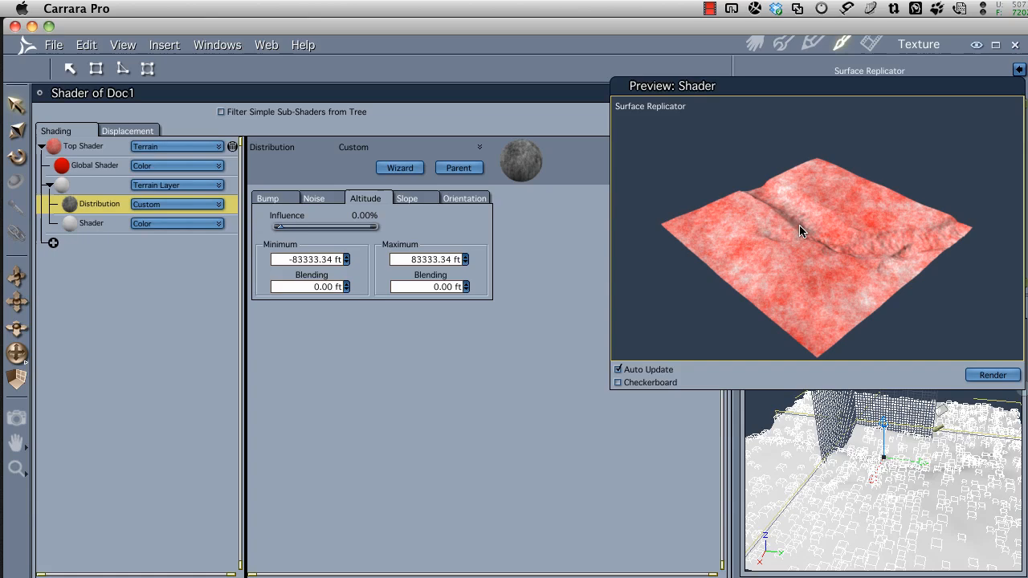
{"action": "mouse_move", "coordinate": [831, 244]}
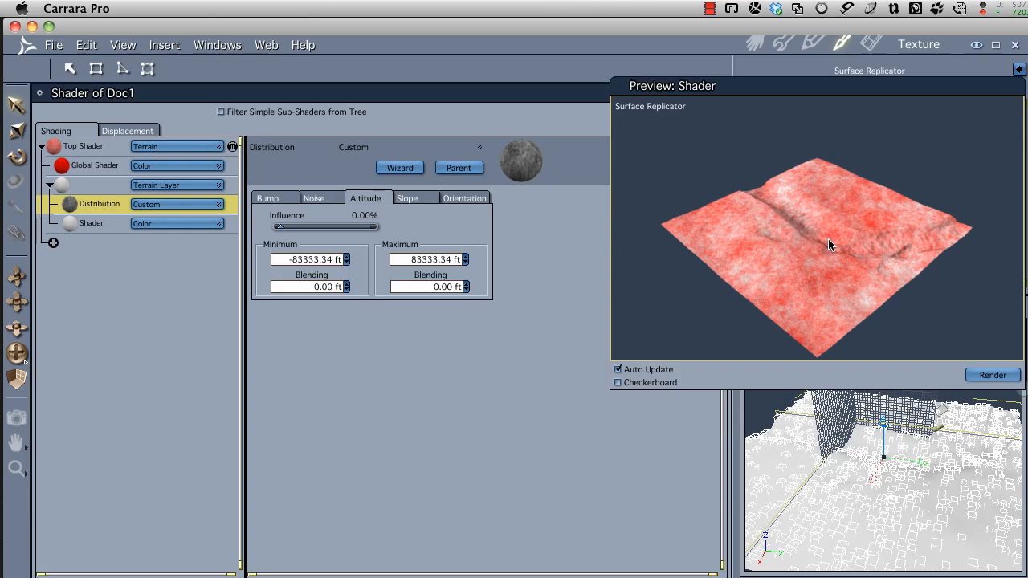
{"action": "mouse_move", "coordinate": [275, 223]}
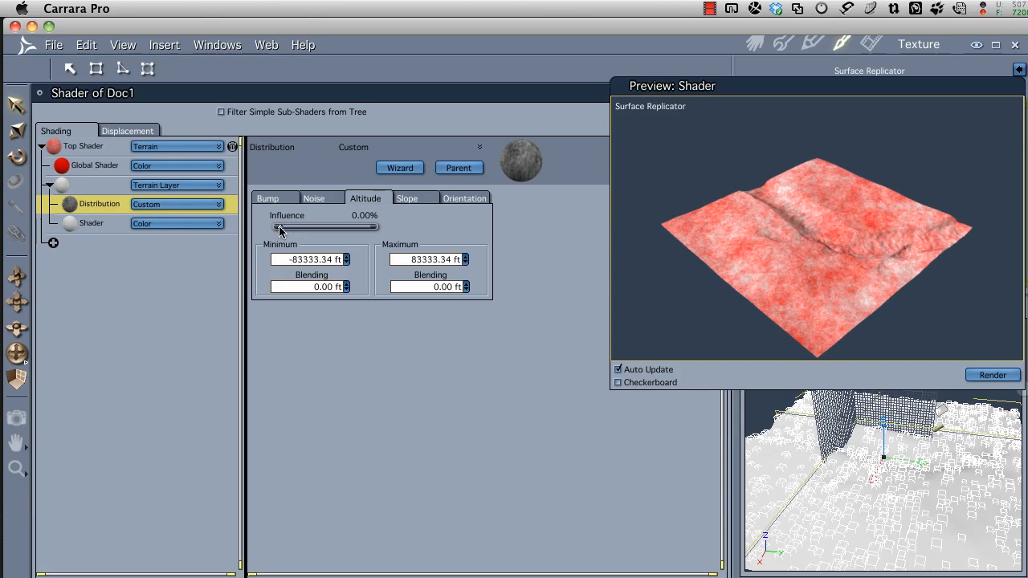
{"action": "left_click_drag", "start_coordinate": [281, 228], "coordinate": [320, 227]}
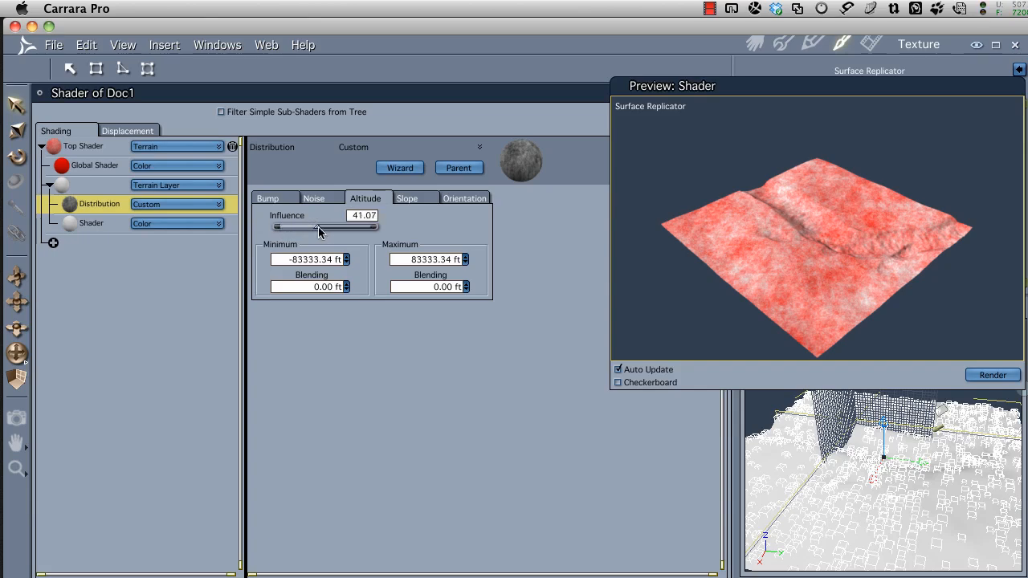
{"action": "left_click_drag", "start_coordinate": [317, 226], "coordinate": [377, 226]}
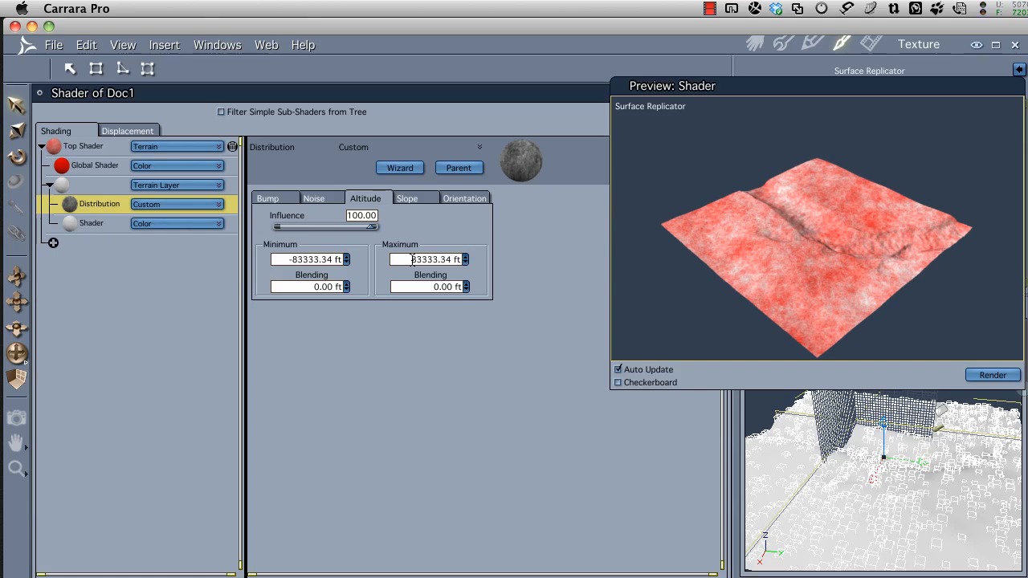
{"action": "mouse_move", "coordinate": [410, 250]}
{"action": "type", "text": "5"}
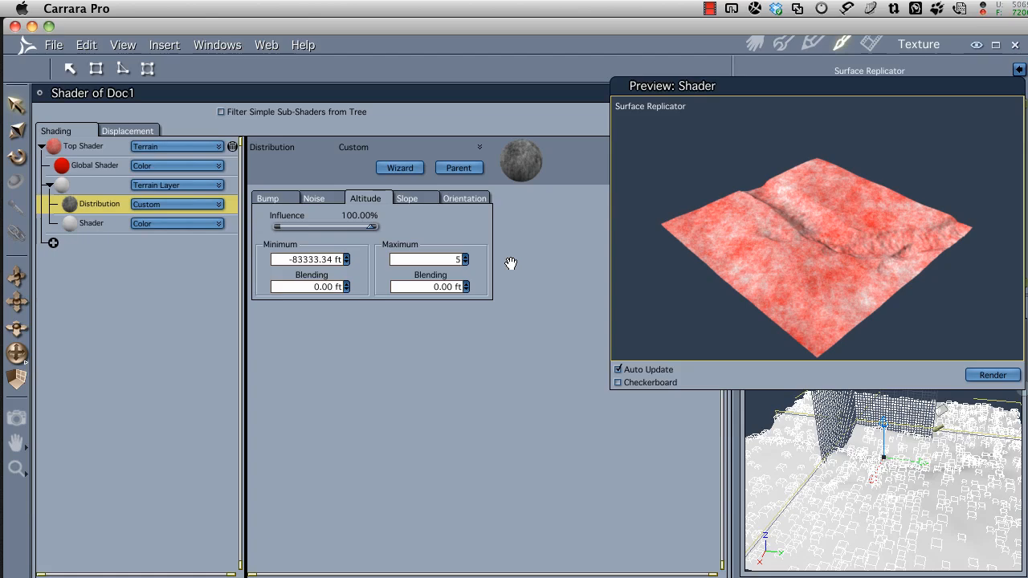
{"action": "triple_click", "coordinate": [428, 259]}
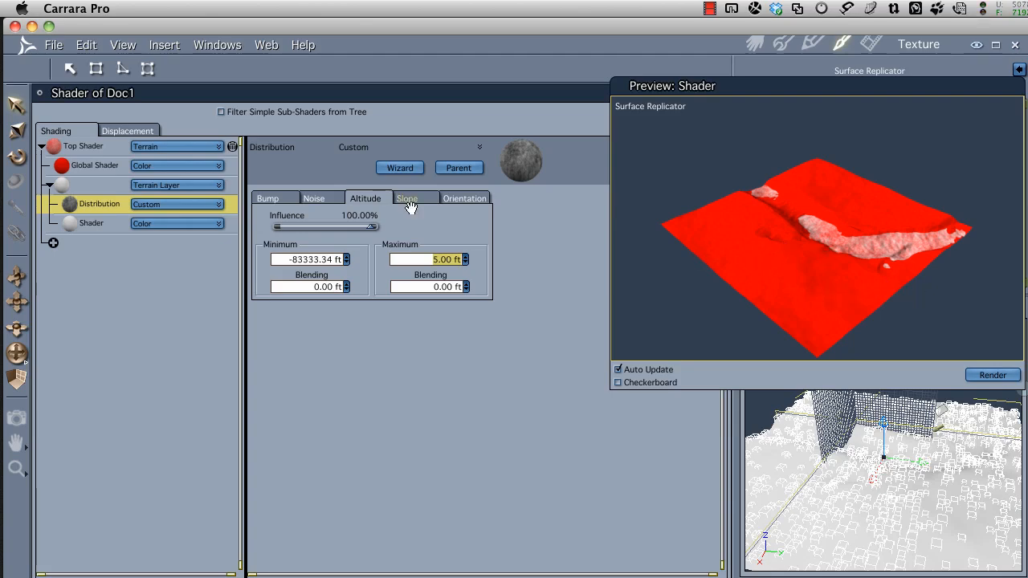
{"action": "left_click", "coordinate": [95, 164]}
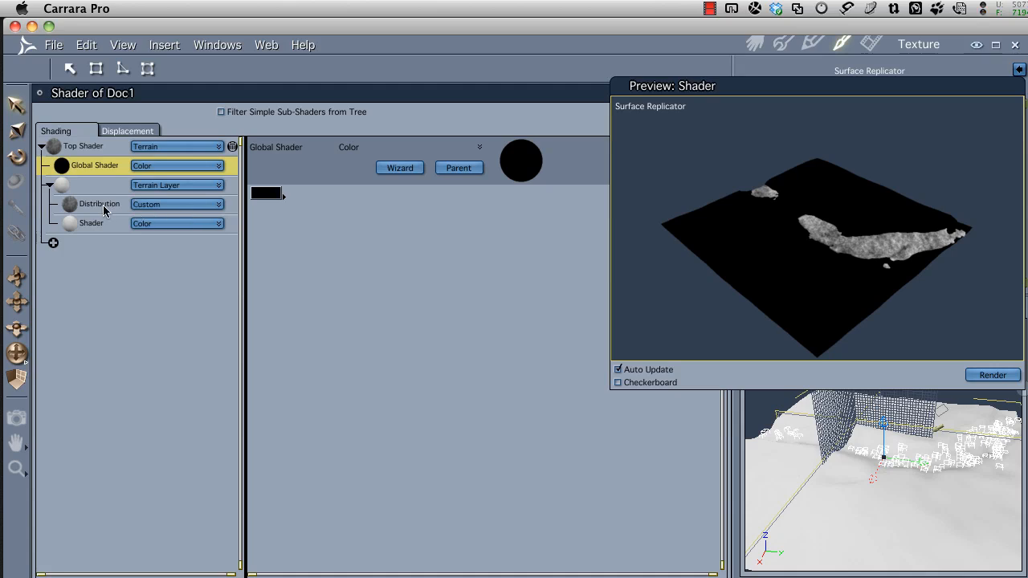
- Raise the layer distribution's noise Coverage to 100% so the stream bed is solid white
{"action": "left_click", "coordinate": [100, 203]}
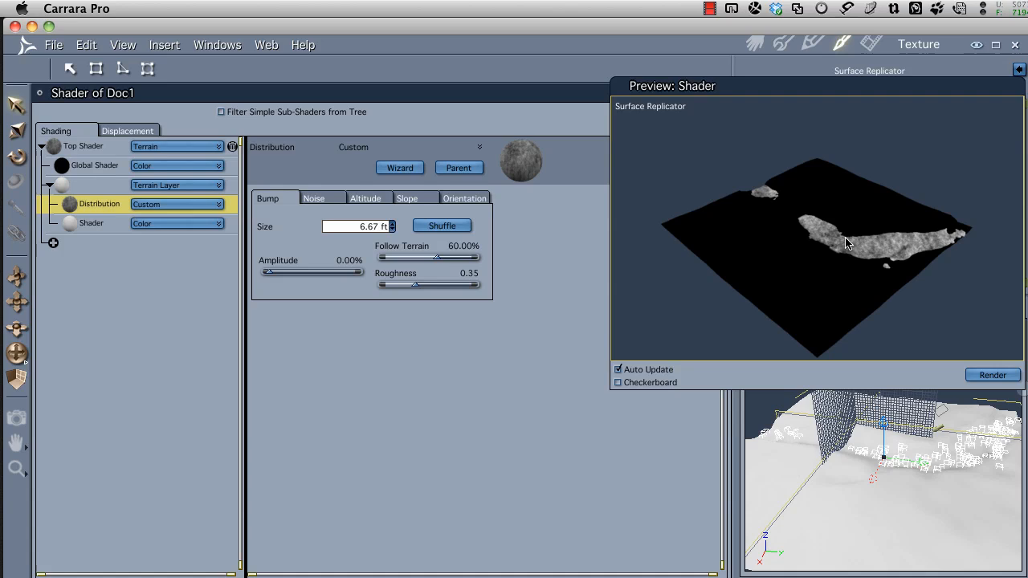
{"action": "mouse_move", "coordinate": [464, 271]}
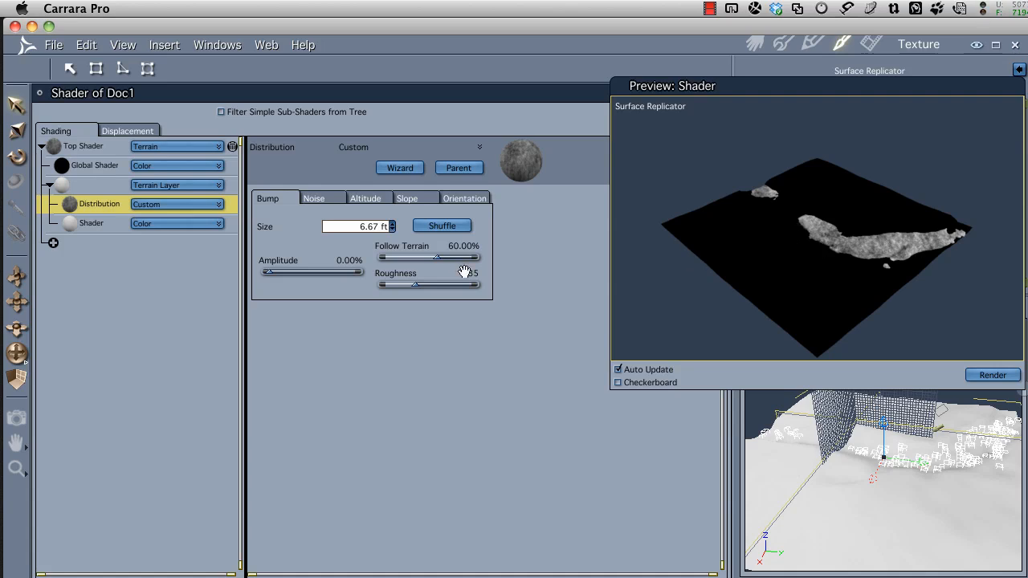
{"action": "left_click", "coordinate": [314, 197]}
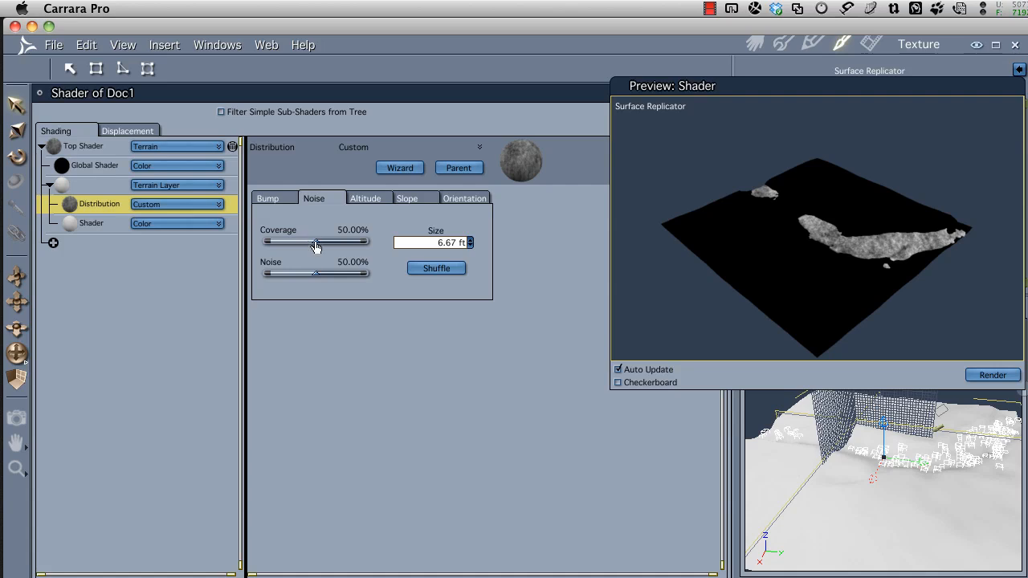
{"action": "left_click_drag", "start_coordinate": [312, 241], "coordinate": [369, 241]}
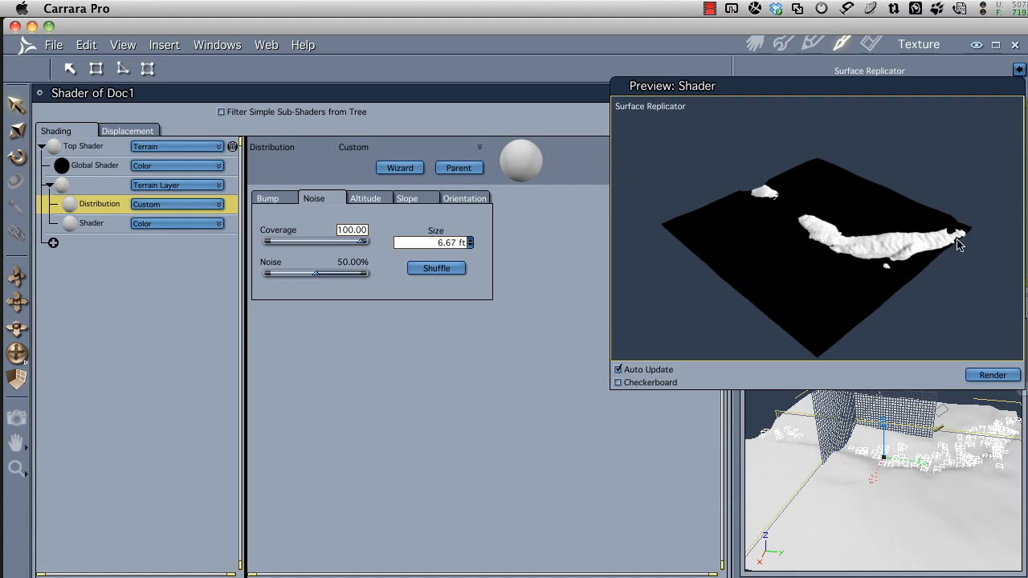
{"action": "mouse_move", "coordinate": [485, 212]}
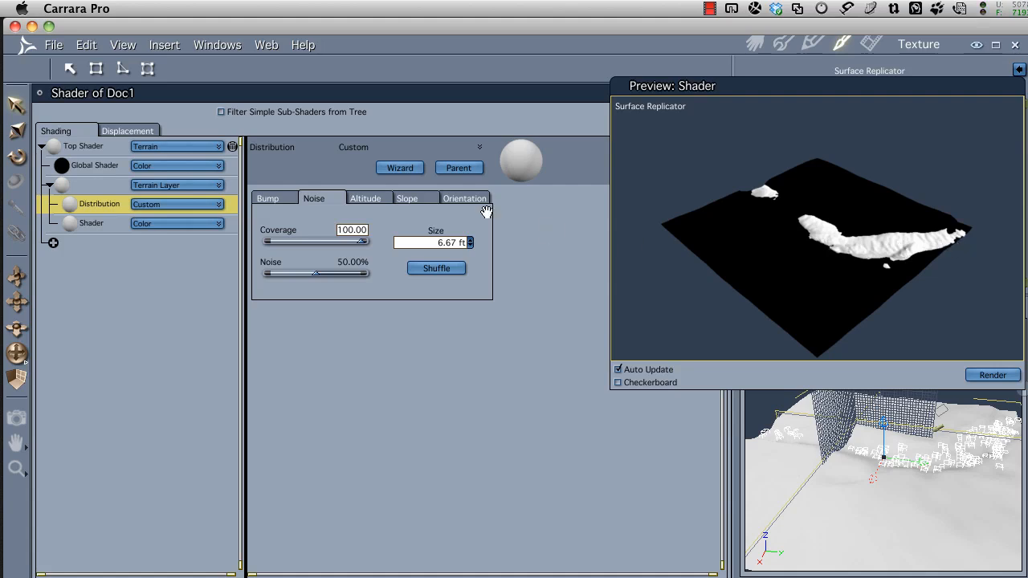
{"action": "left_click", "coordinate": [366, 198]}
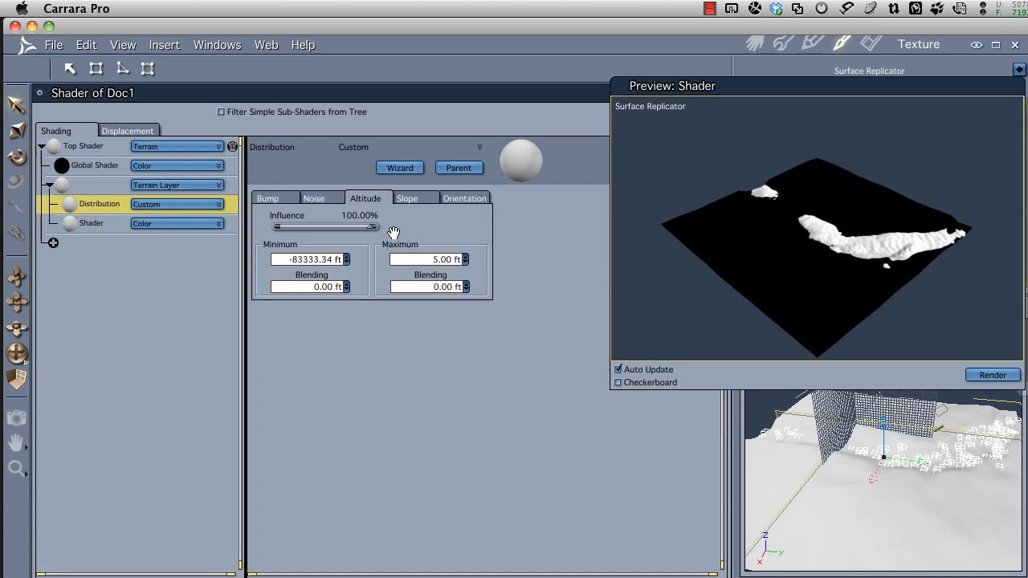
{"action": "mouse_move", "coordinate": [793, 215]}
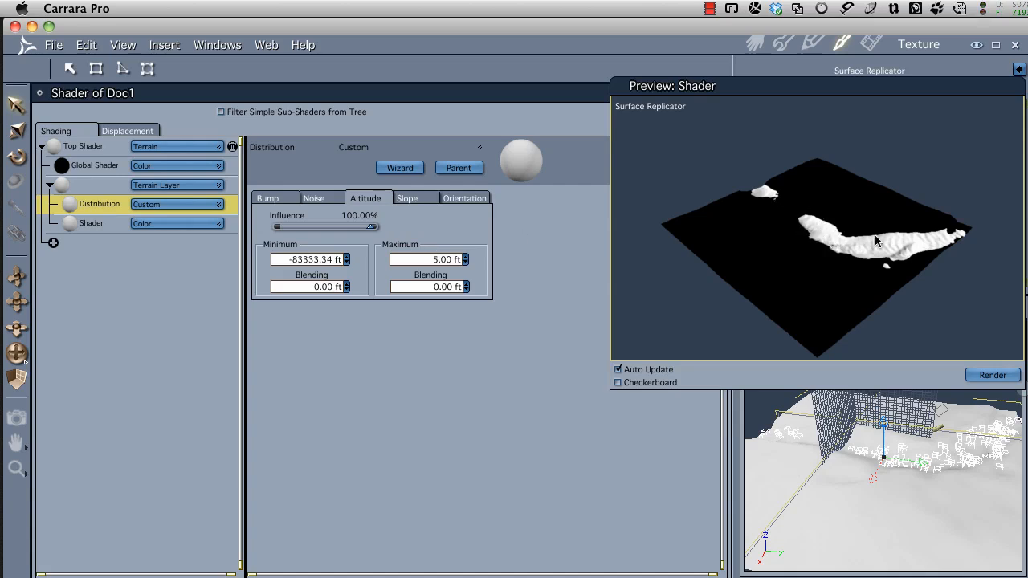
{"action": "mouse_move", "coordinate": [643, 255]}
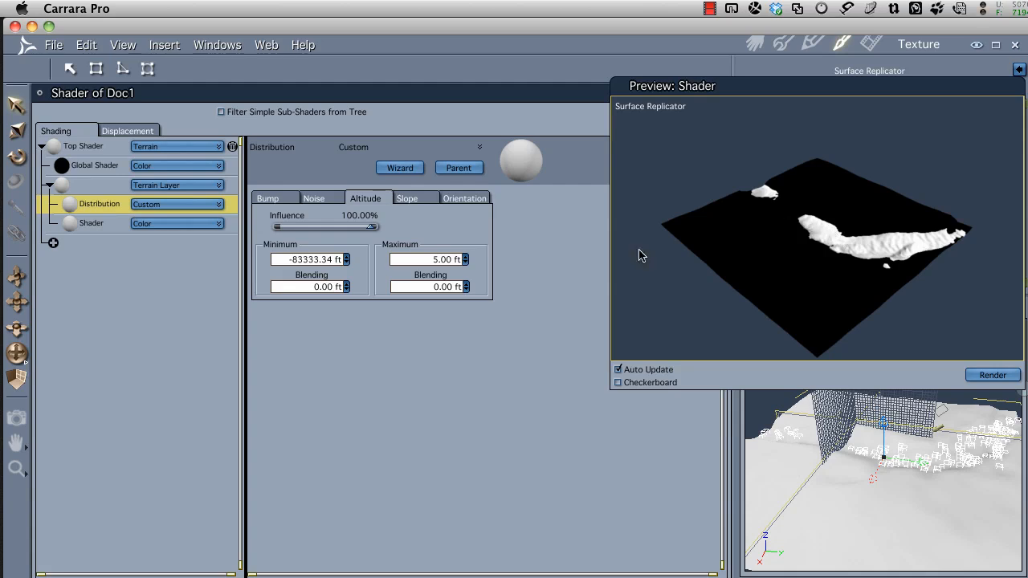
{"action": "mouse_move", "coordinate": [471, 285]}
{"action": "type", "text": "3"}
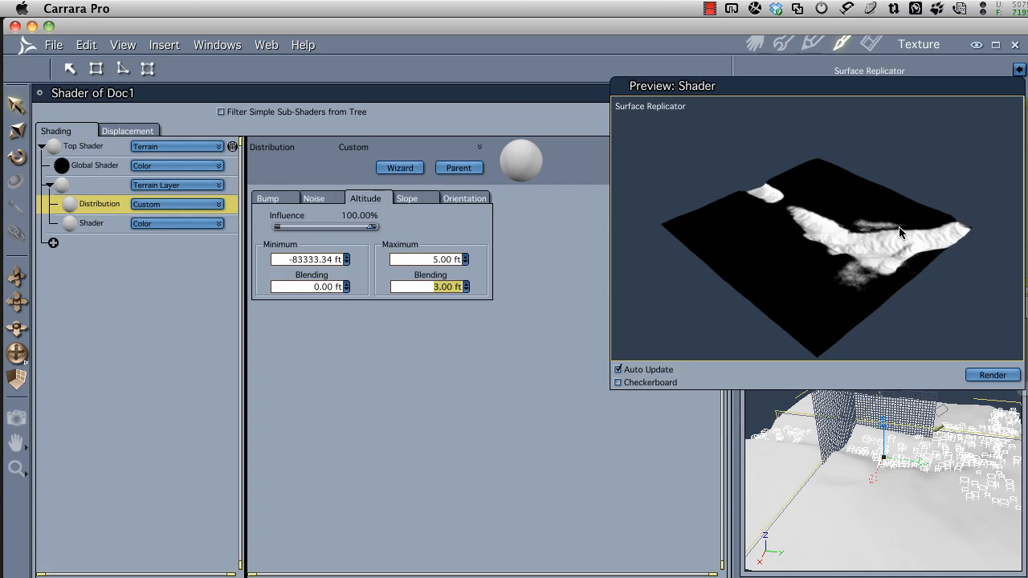
{"action": "mouse_move", "coordinate": [876, 285]}
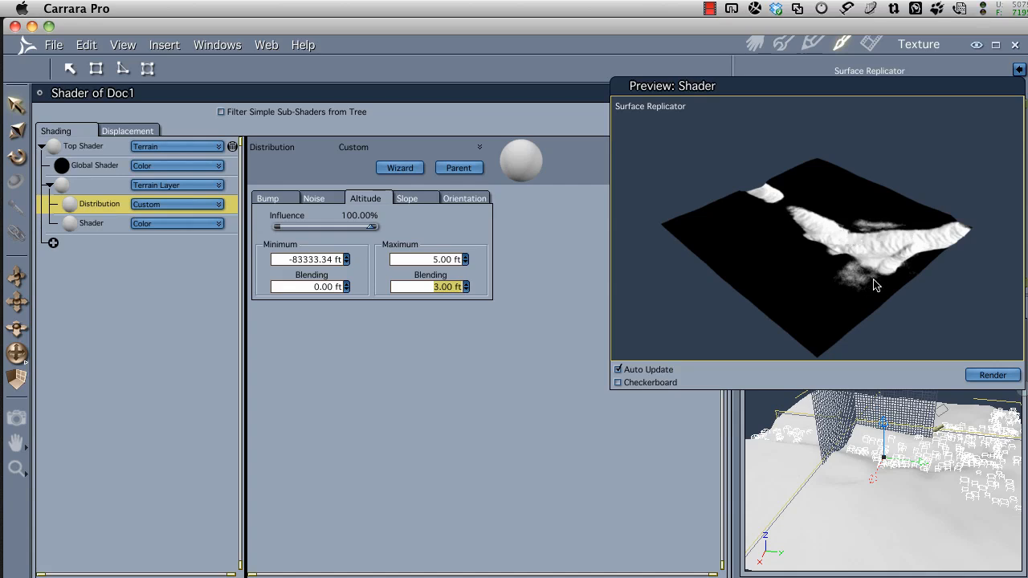
{"action": "mouse_move", "coordinate": [879, 260]}
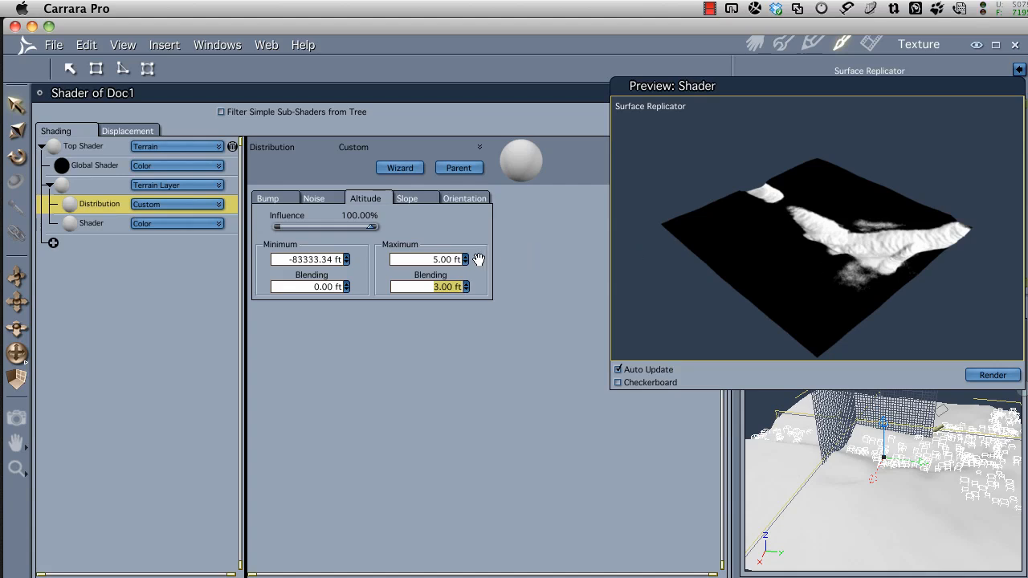
{"action": "mouse_move", "coordinate": [442, 270]}
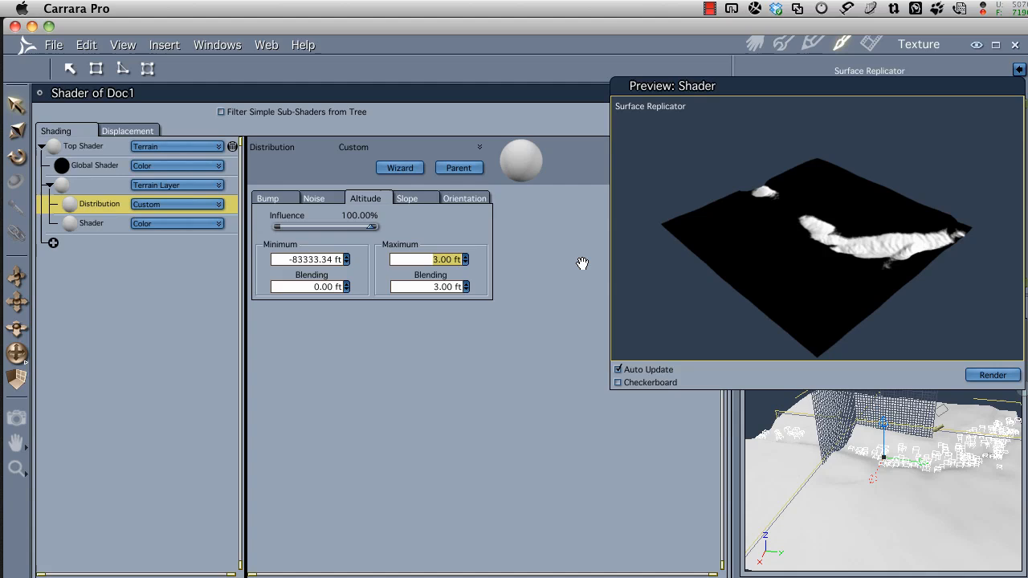
{"action": "mouse_move", "coordinate": [791, 213]}
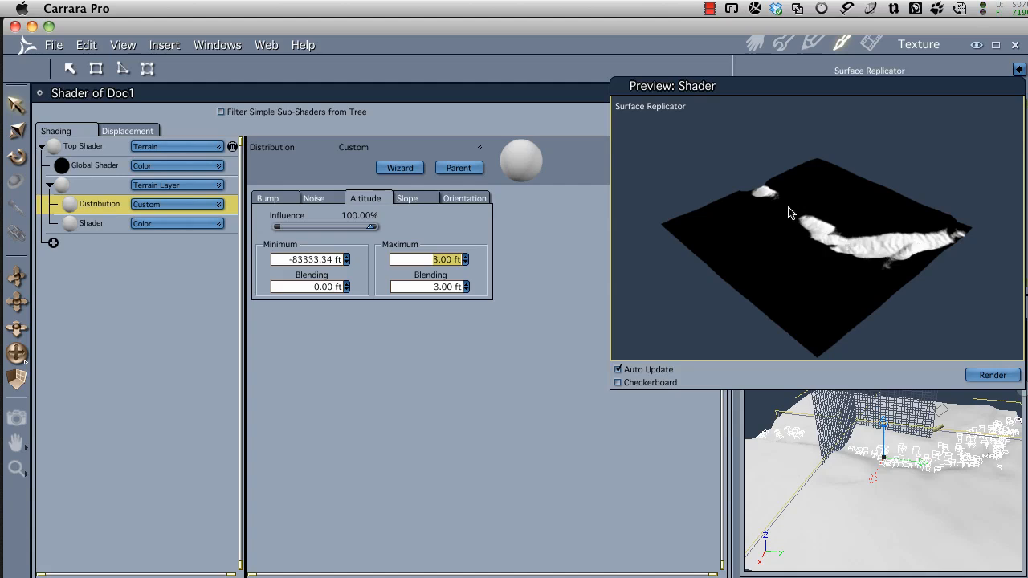
{"action": "mouse_move", "coordinate": [805, 227]}
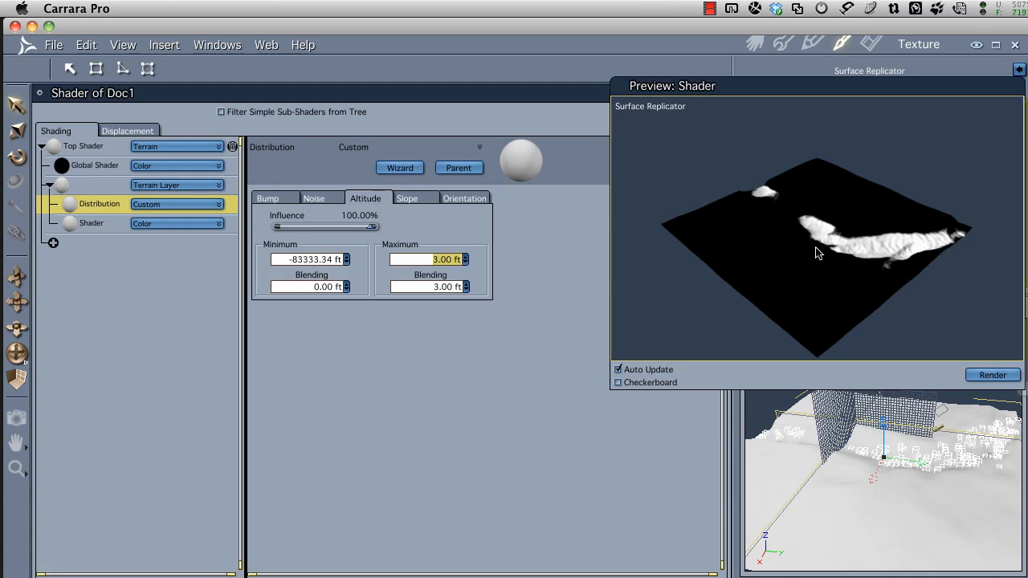
{"action": "mouse_move", "coordinate": [800, 208]}
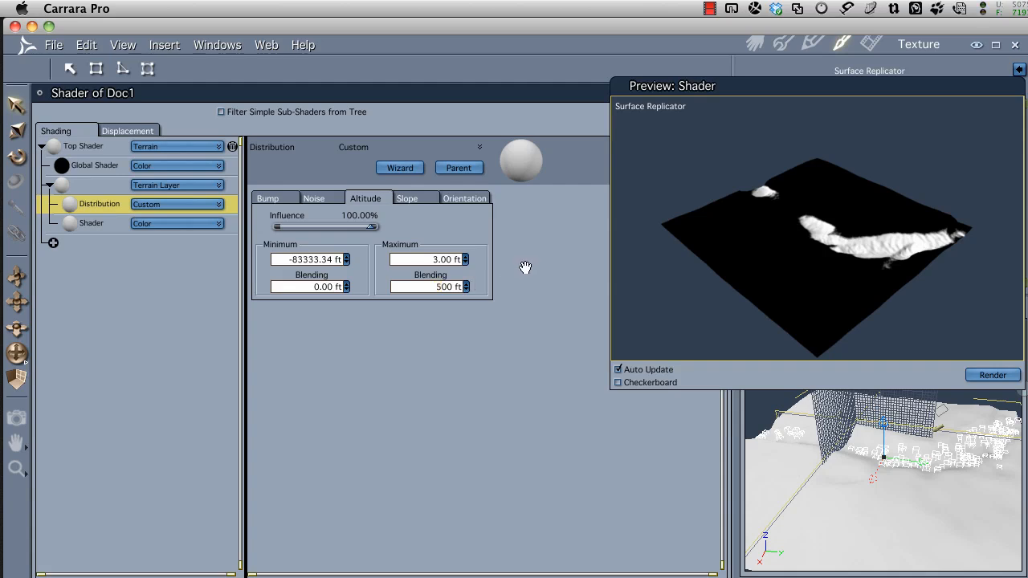
- Set the altitude Maximum to 3.00 ft with 5.00 ft Maximum Blending
{"action": "triple_click", "coordinate": [429, 287]}
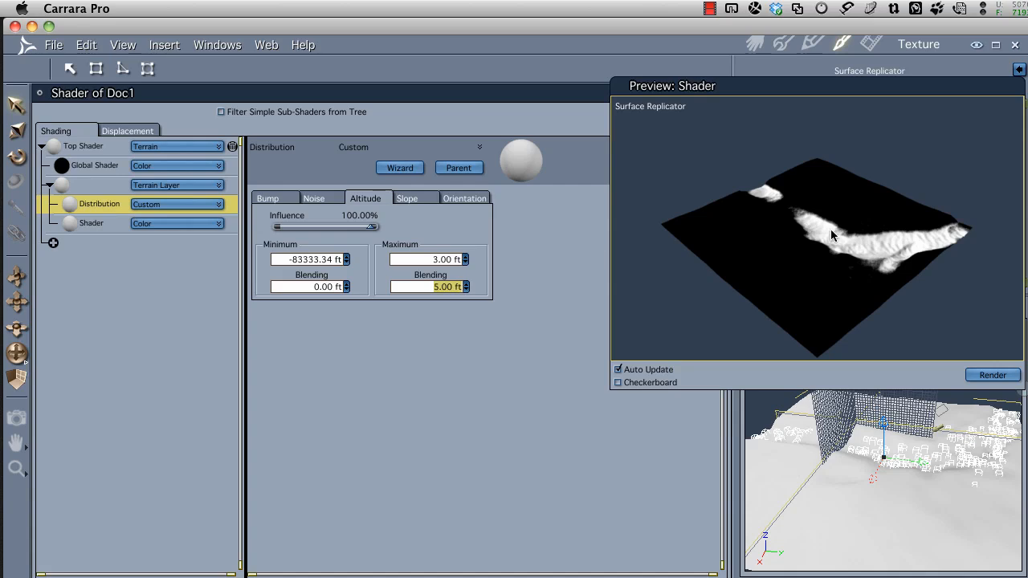
{"action": "mouse_move", "coordinate": [850, 256]}
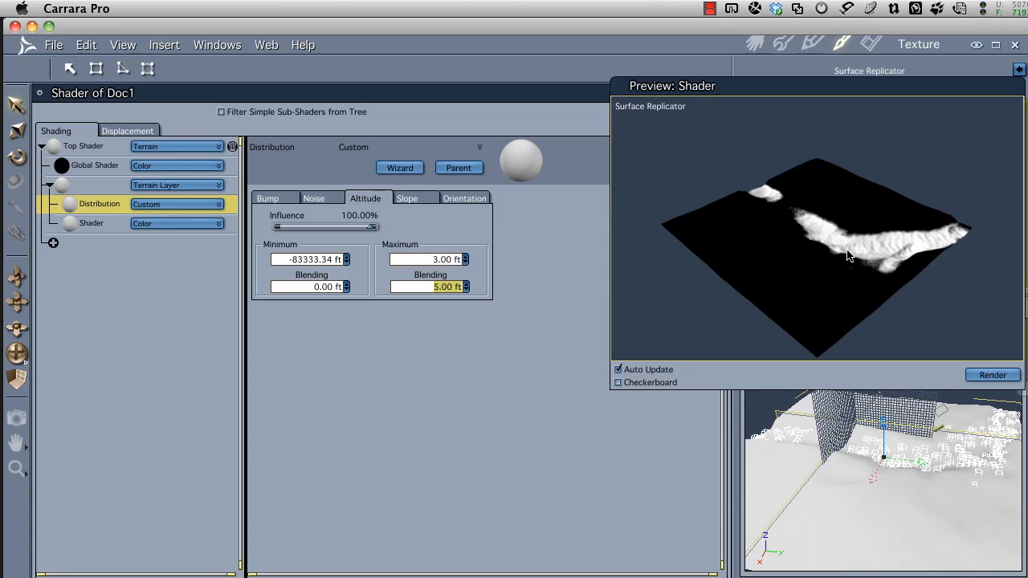
{"action": "mouse_move", "coordinate": [391, 238]}
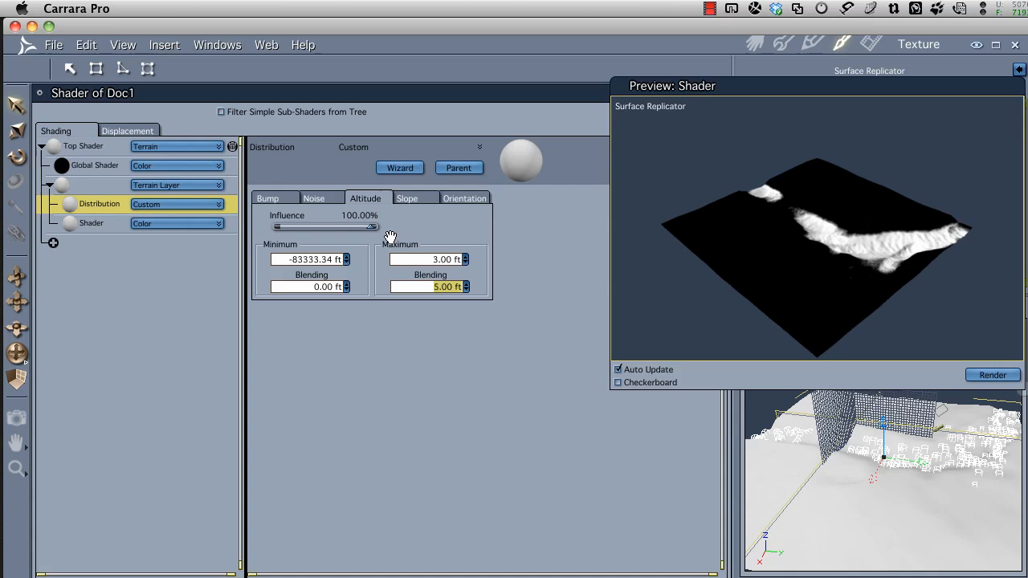
- Lower the distribution's noise Coverage to about 80.36%
{"action": "left_click", "coordinate": [314, 197]}
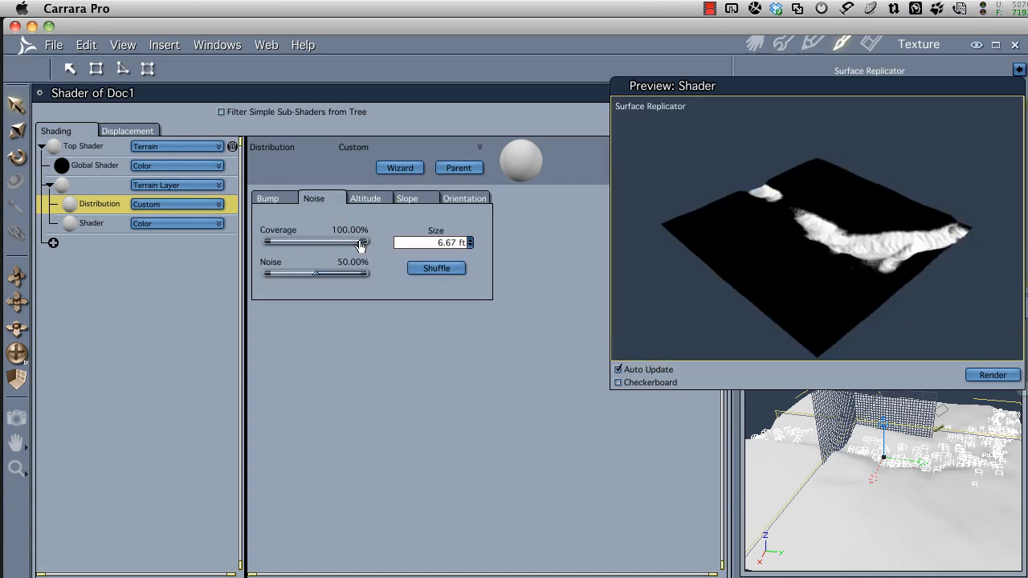
{"action": "left_click_drag", "start_coordinate": [363, 242], "coordinate": [355, 243]}
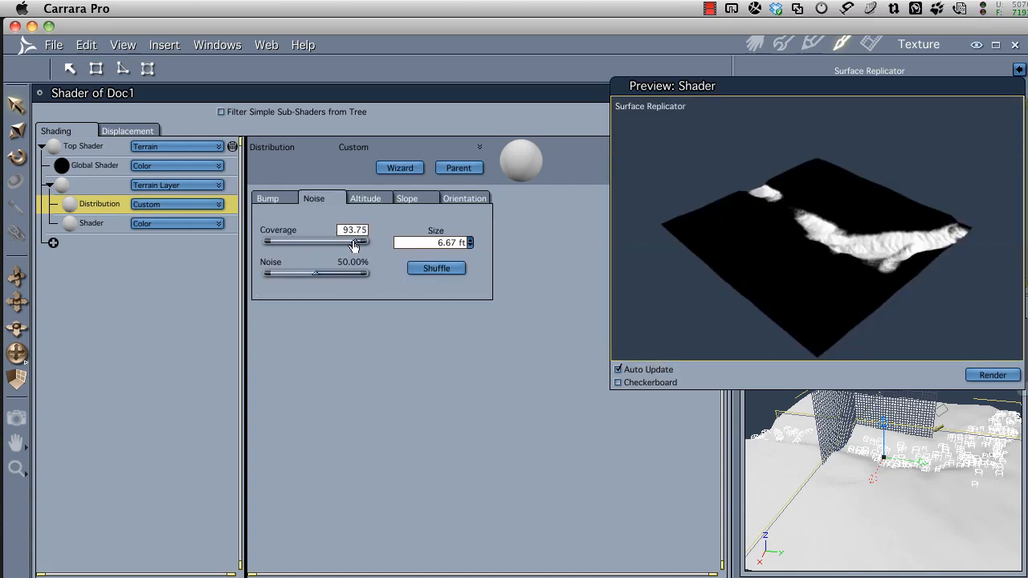
{"action": "left_click_drag", "start_coordinate": [353, 243], "coordinate": [345, 242]}
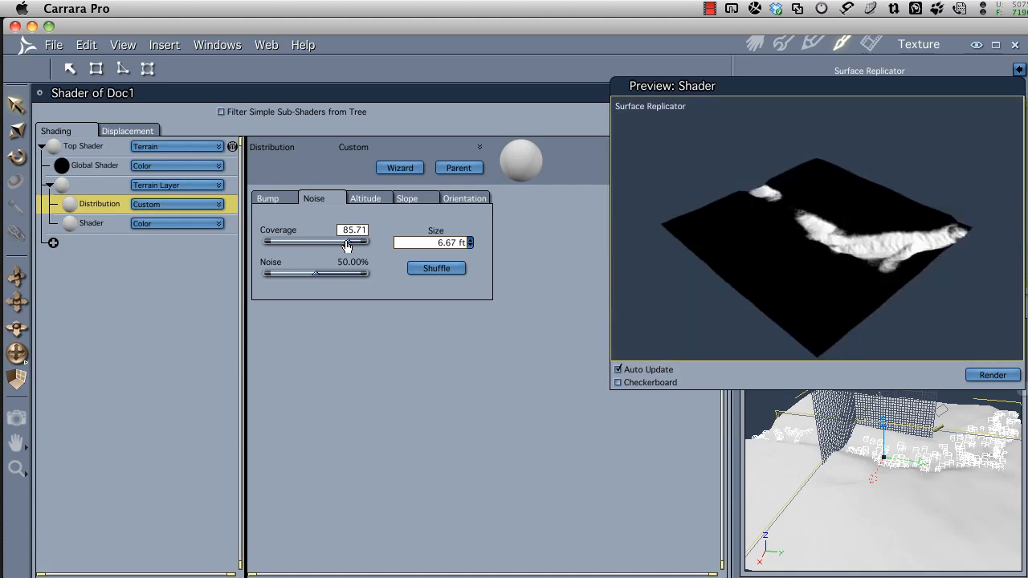
{"action": "left_click_drag", "start_coordinate": [346, 243], "coordinate": [341, 243]}
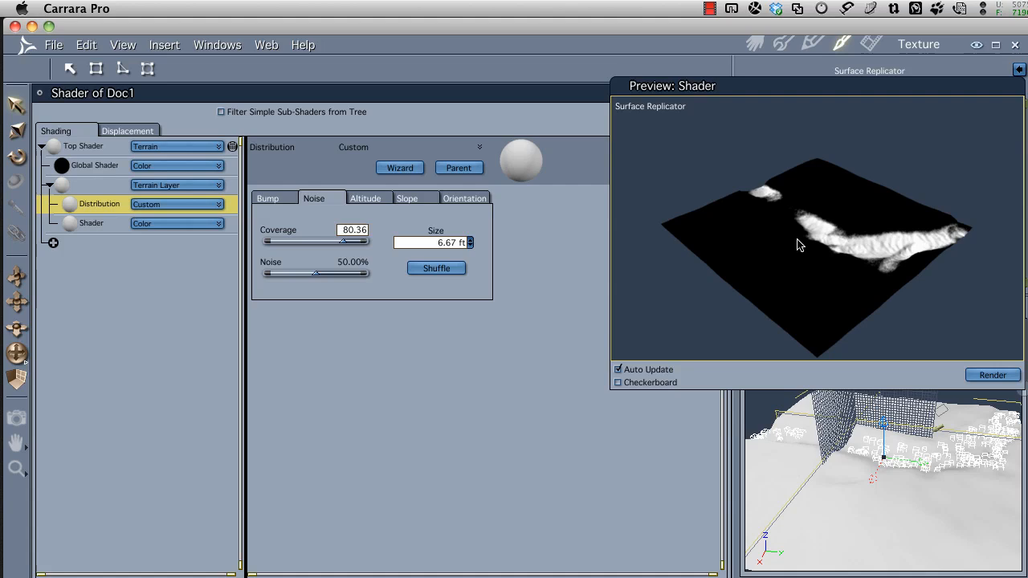
{"action": "mouse_move", "coordinate": [841, 95]}
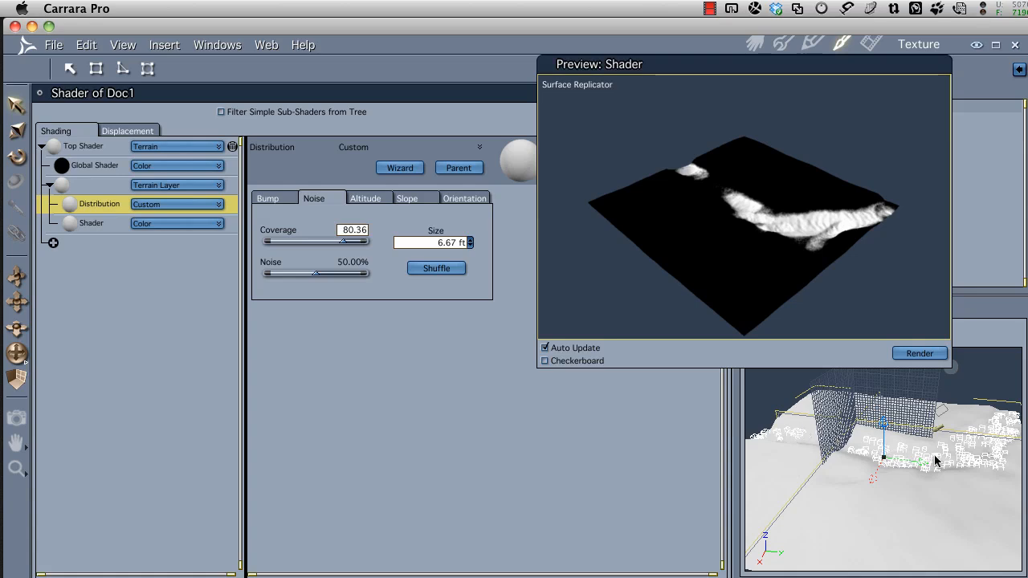
{"action": "mouse_move", "coordinate": [890, 346]}
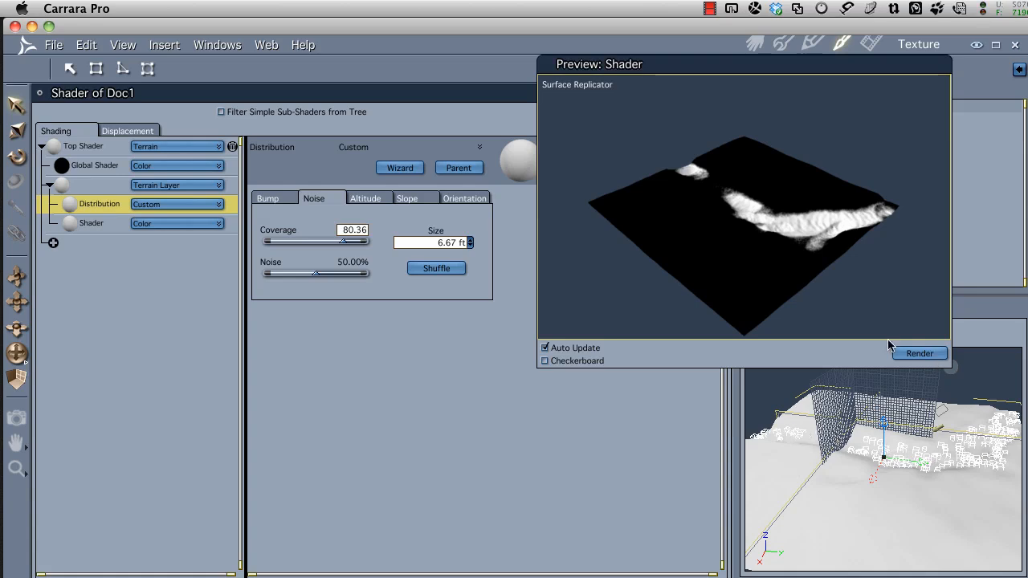
{"action": "mouse_move", "coordinate": [378, 108]}
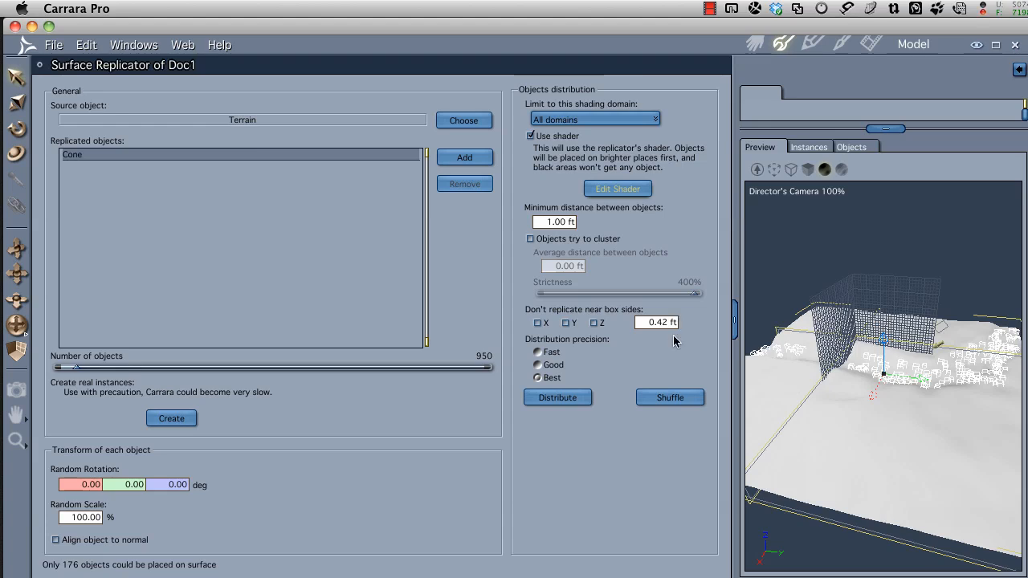
{"action": "mouse_move", "coordinate": [939, 378]}
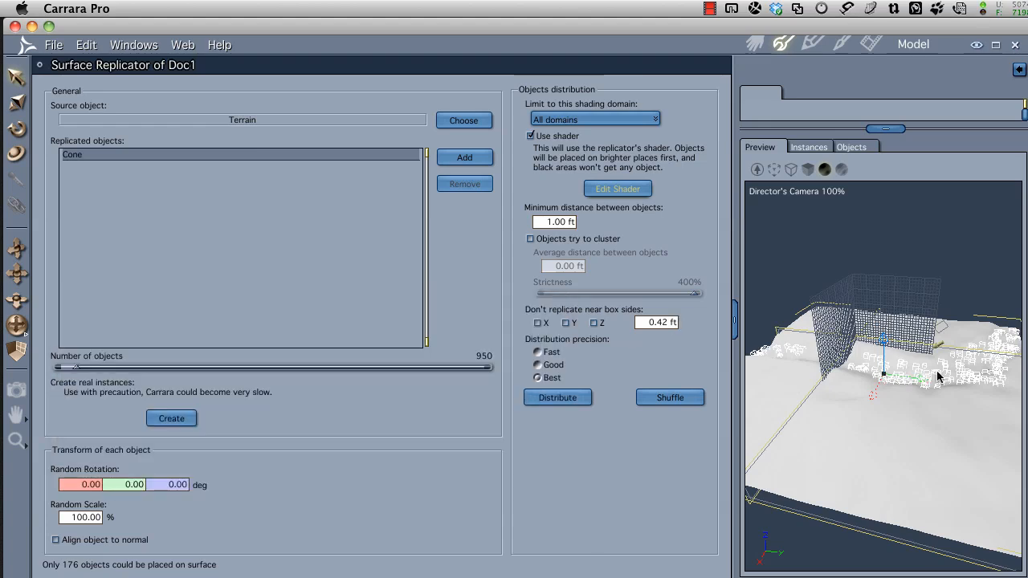
{"action": "mouse_move", "coordinate": [980, 301]}
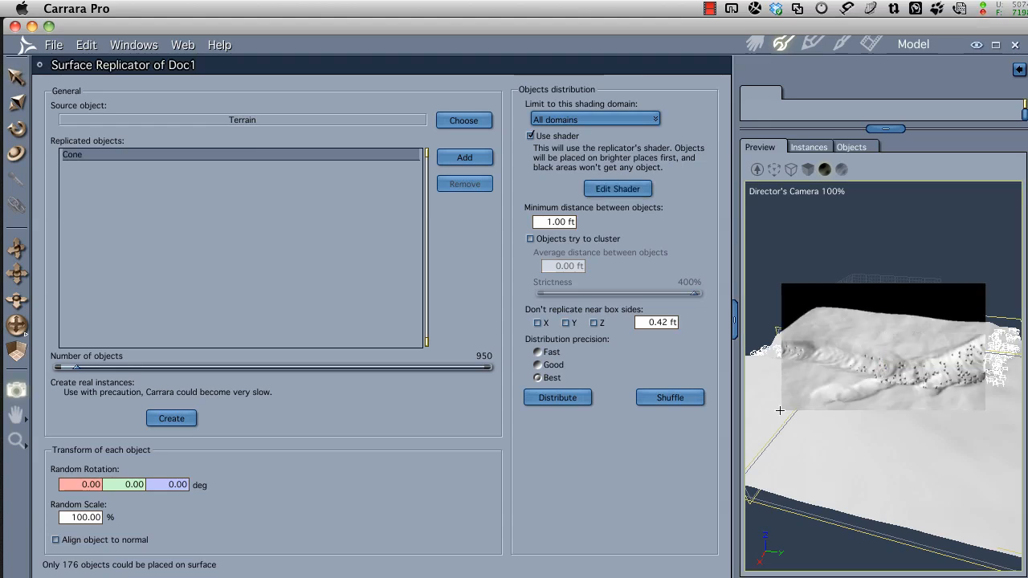
{"action": "mouse_move", "coordinate": [940, 376]}
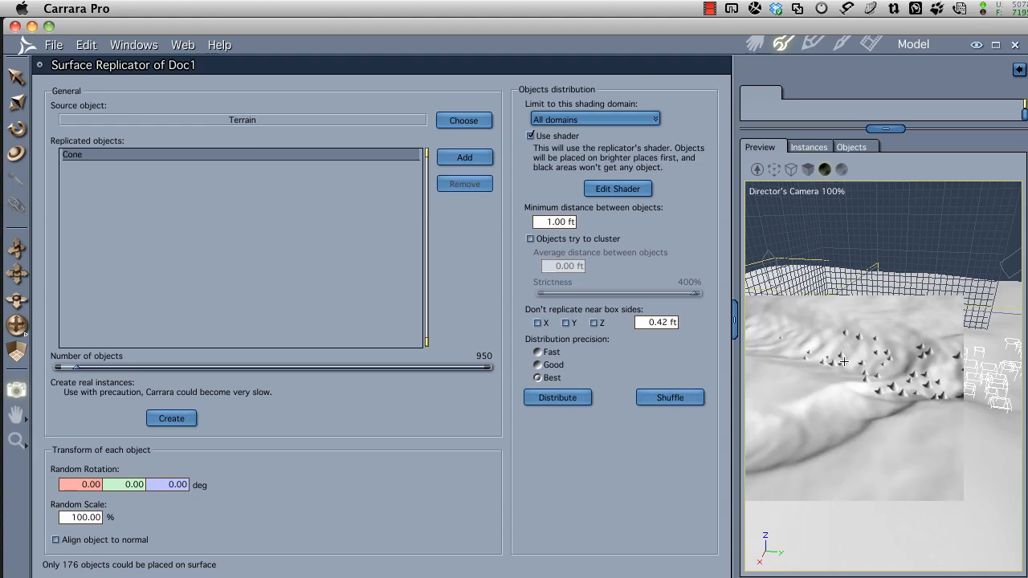
{"action": "mouse_move", "coordinate": [439, 408]}
{"action": "type", "text": "360"}
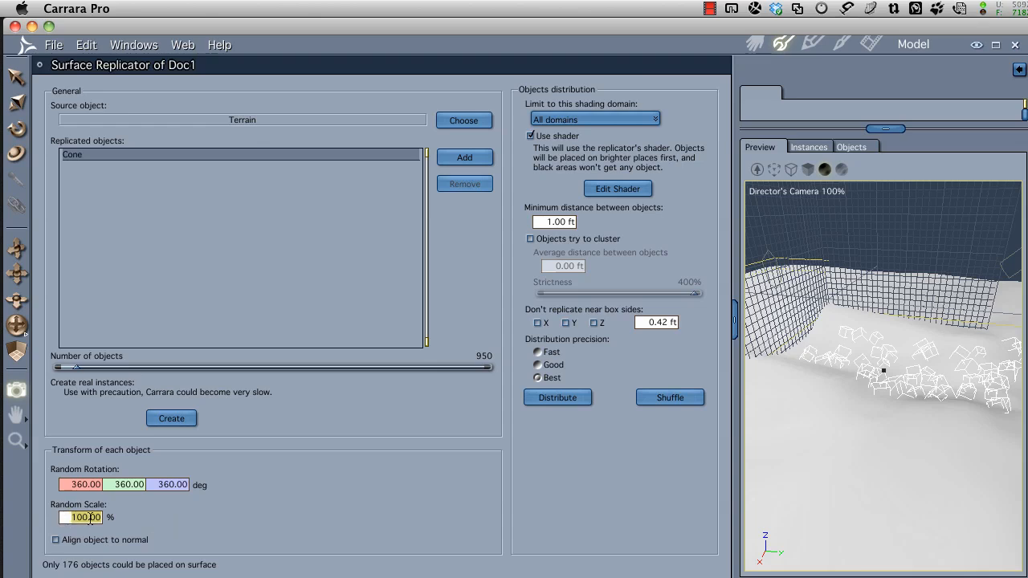
- Set Random Scale to -50% and raise the cone count to 6446 requested
{"action": "triple_click", "coordinate": [81, 517]}
{"action": "type", "text": "-50"}
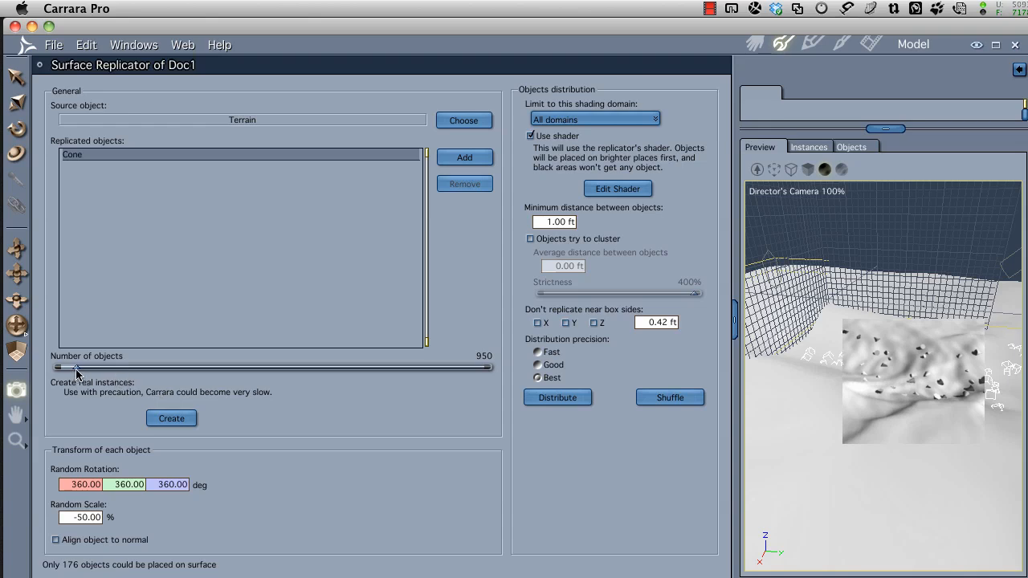
{"action": "left_click_drag", "start_coordinate": [76, 367], "coordinate": [159, 367]}
{"action": "type", "text": "0"}
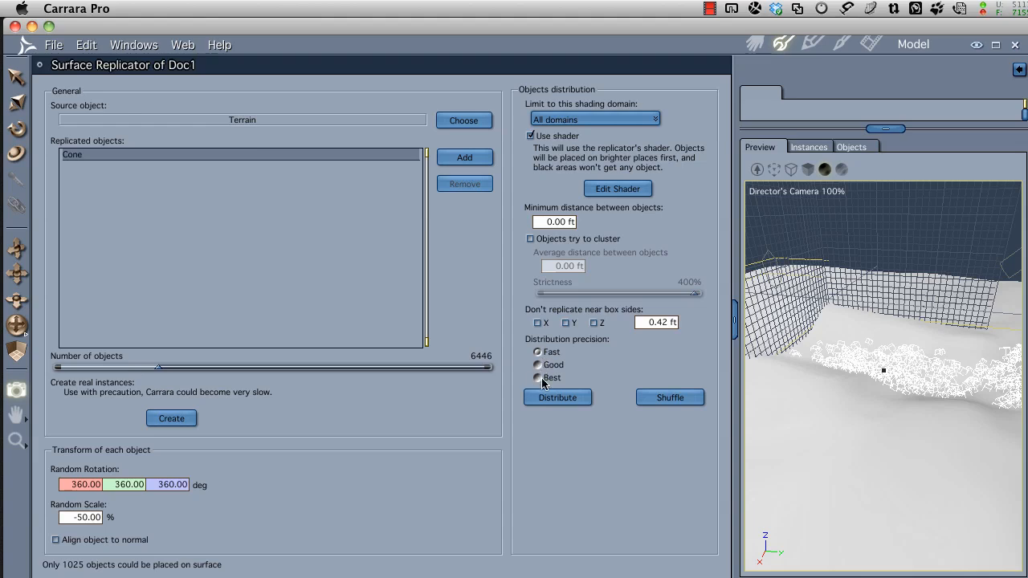
{"action": "mouse_move", "coordinate": [575, 348]}
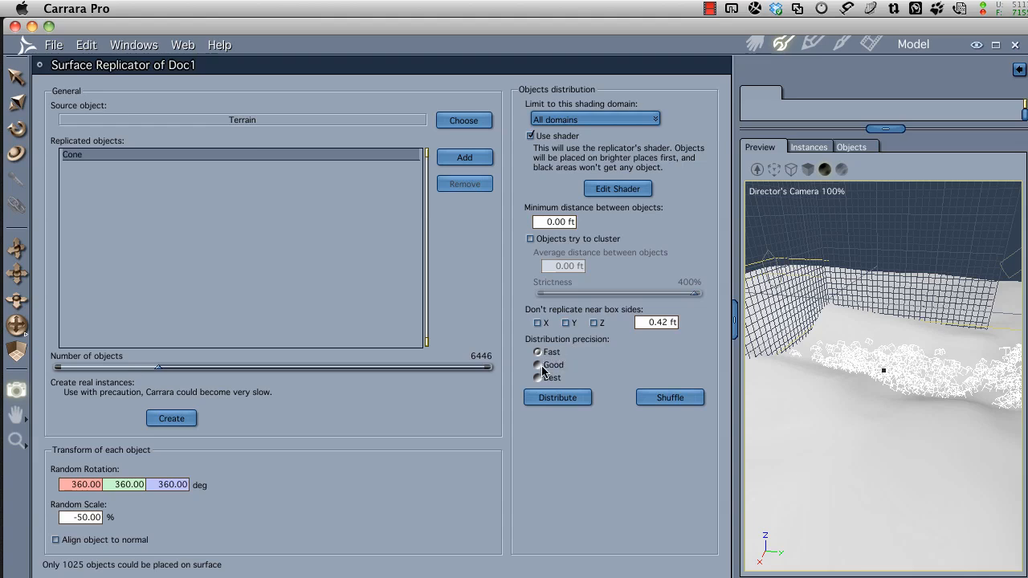
- Compare distribution precision settings, raise Number of objects to 14562 and preview the denser cones
{"action": "left_click", "coordinate": [538, 377]}
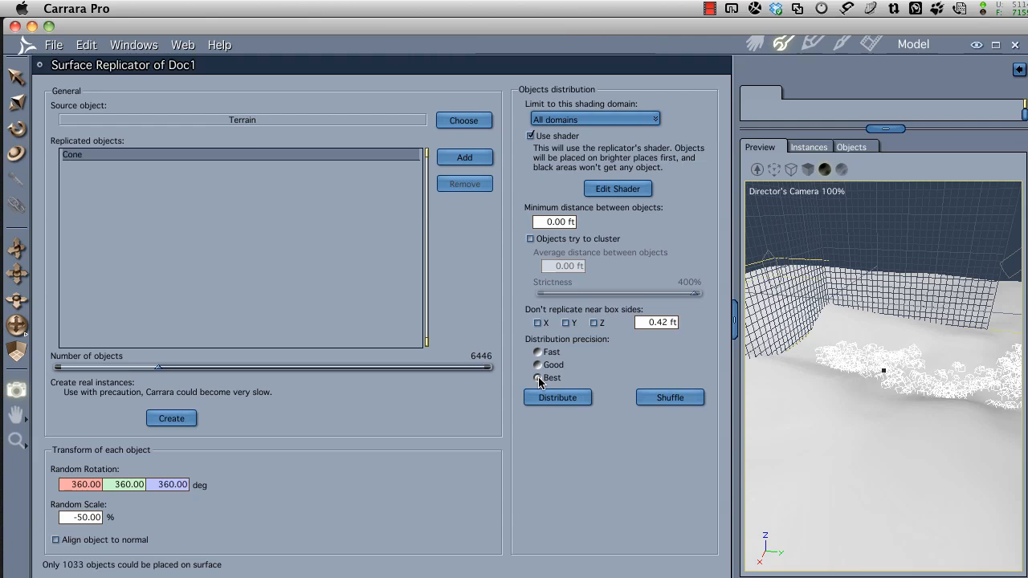
{"action": "left_click", "coordinate": [537, 351]}
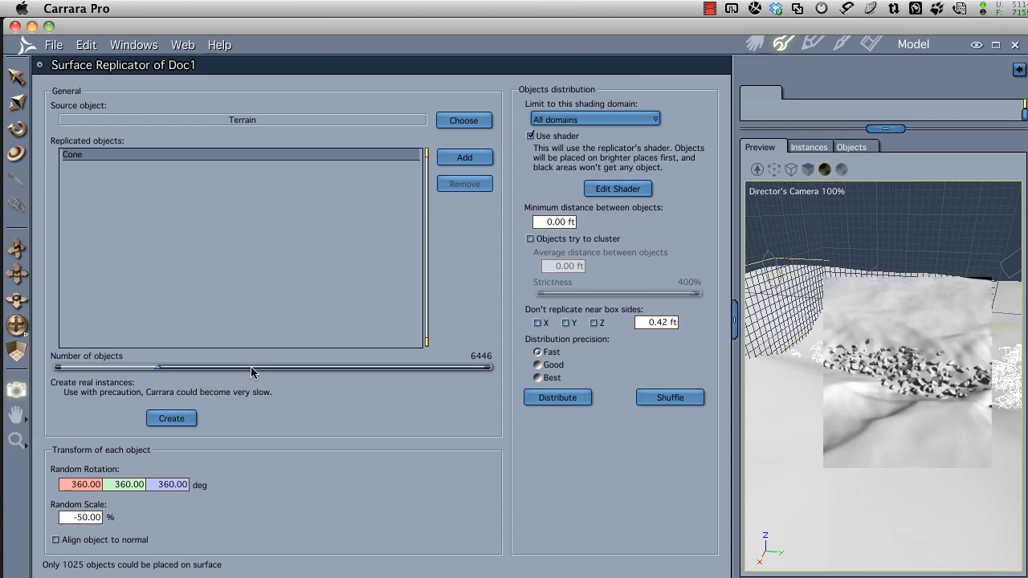
{"action": "left_click_drag", "start_coordinate": [158, 367], "coordinate": [249, 367]}
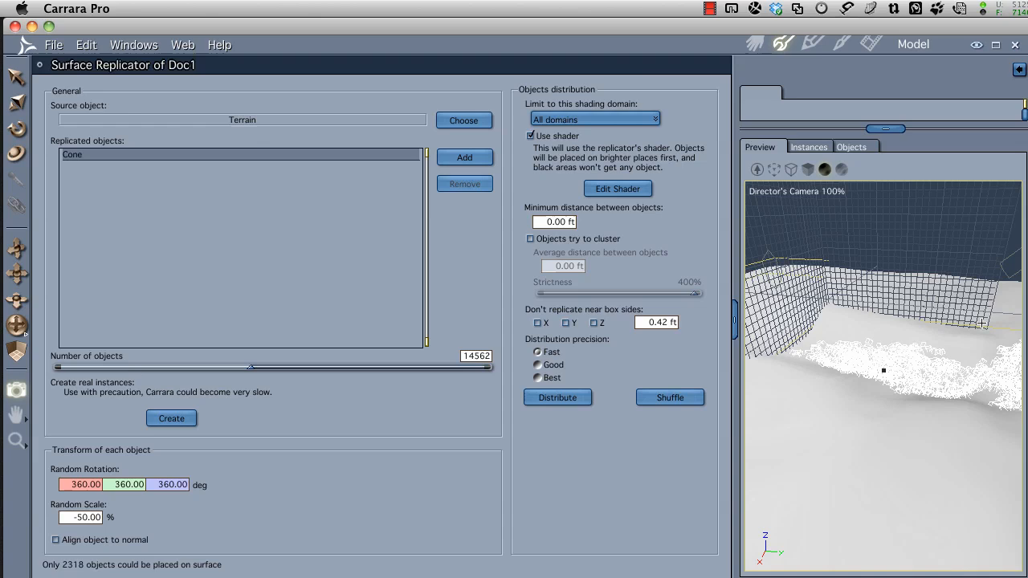
{"action": "left_click", "coordinate": [556, 398]}
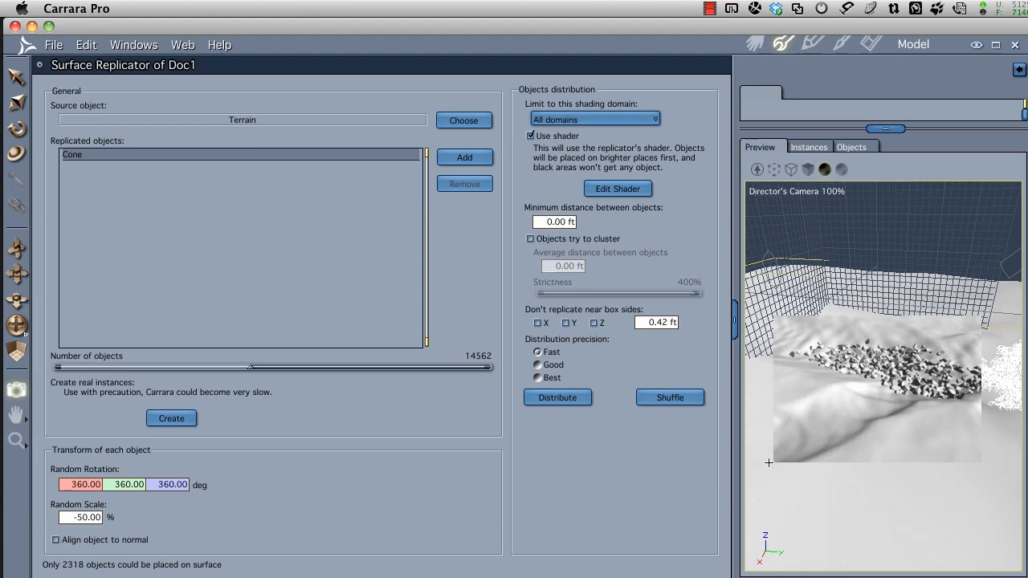
{"action": "mouse_move", "coordinate": [738, 432]}
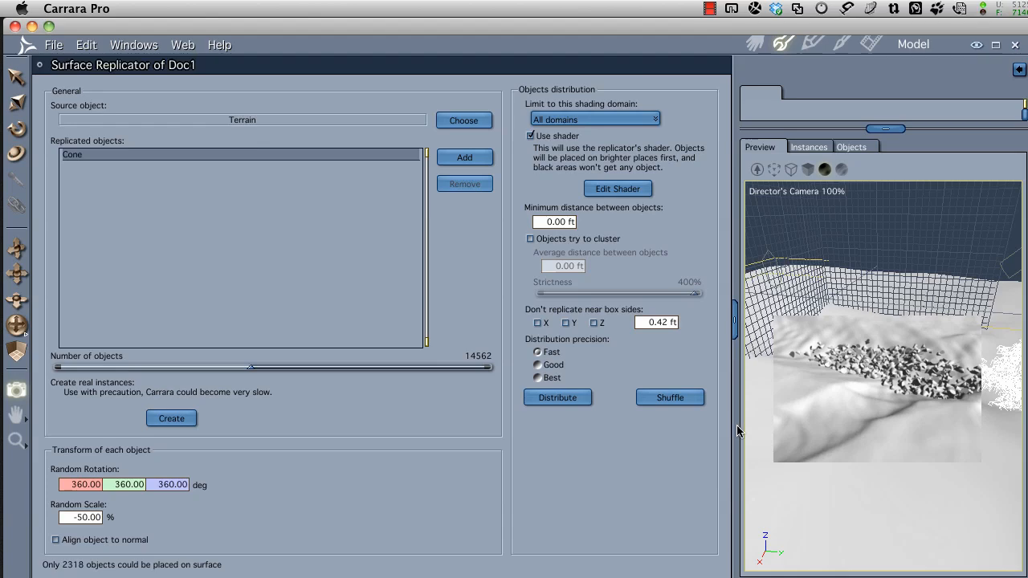